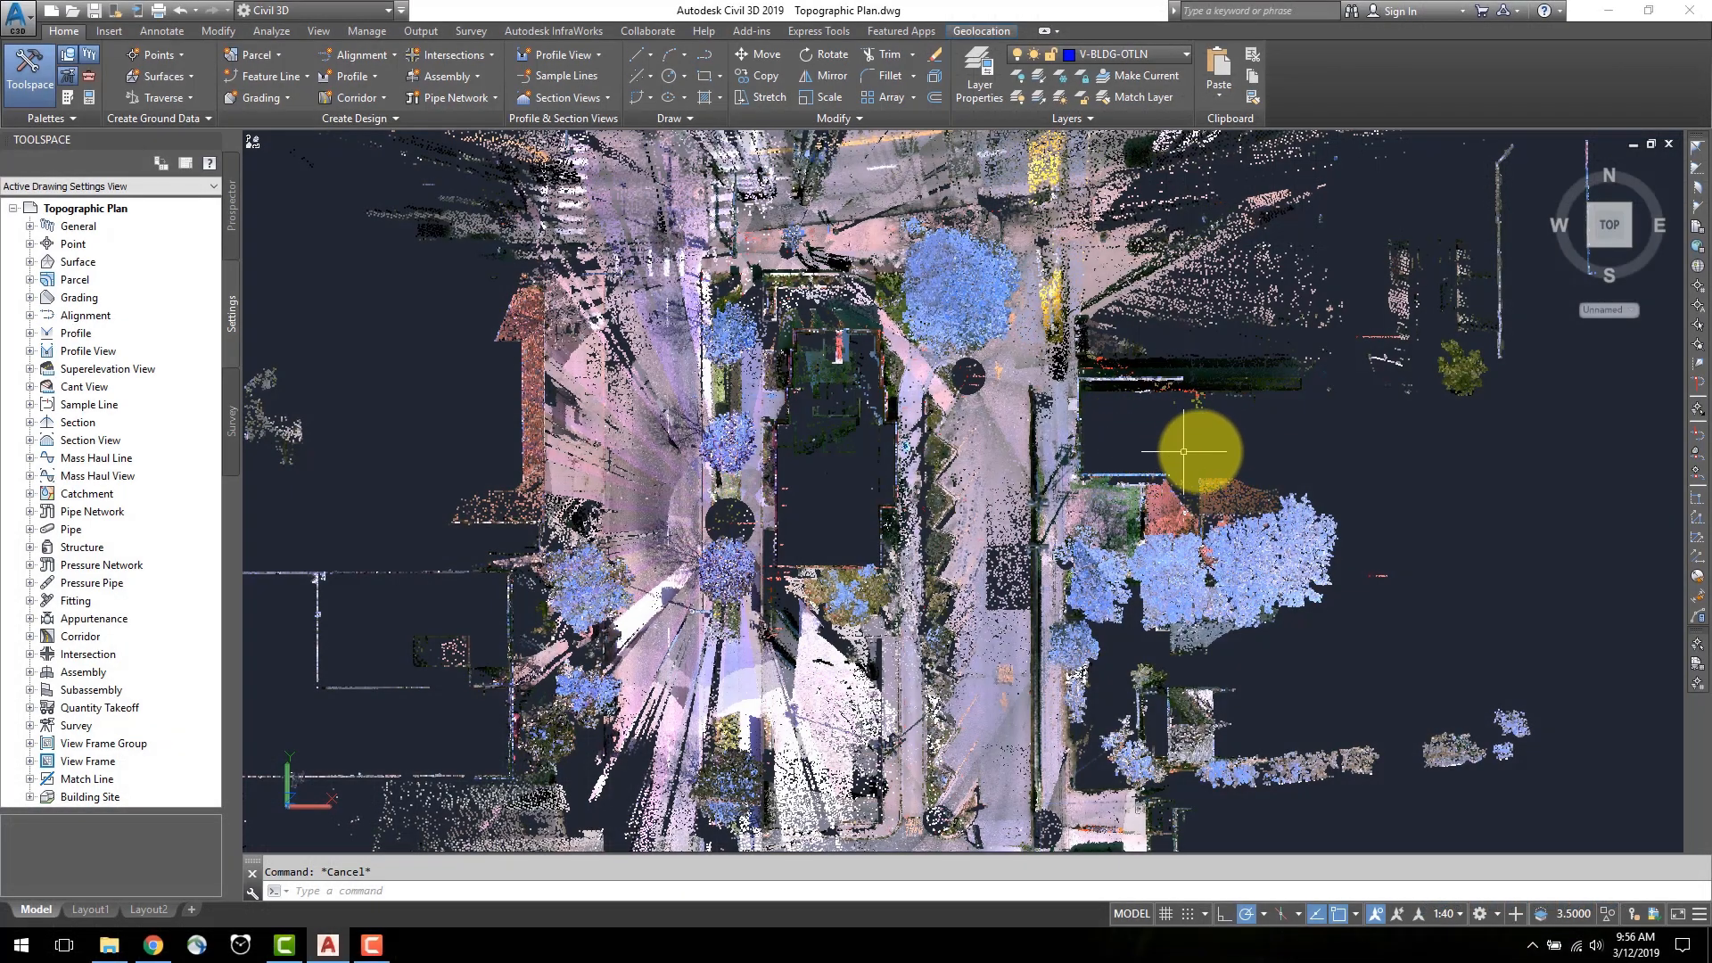
mouse_move(1232, 436)
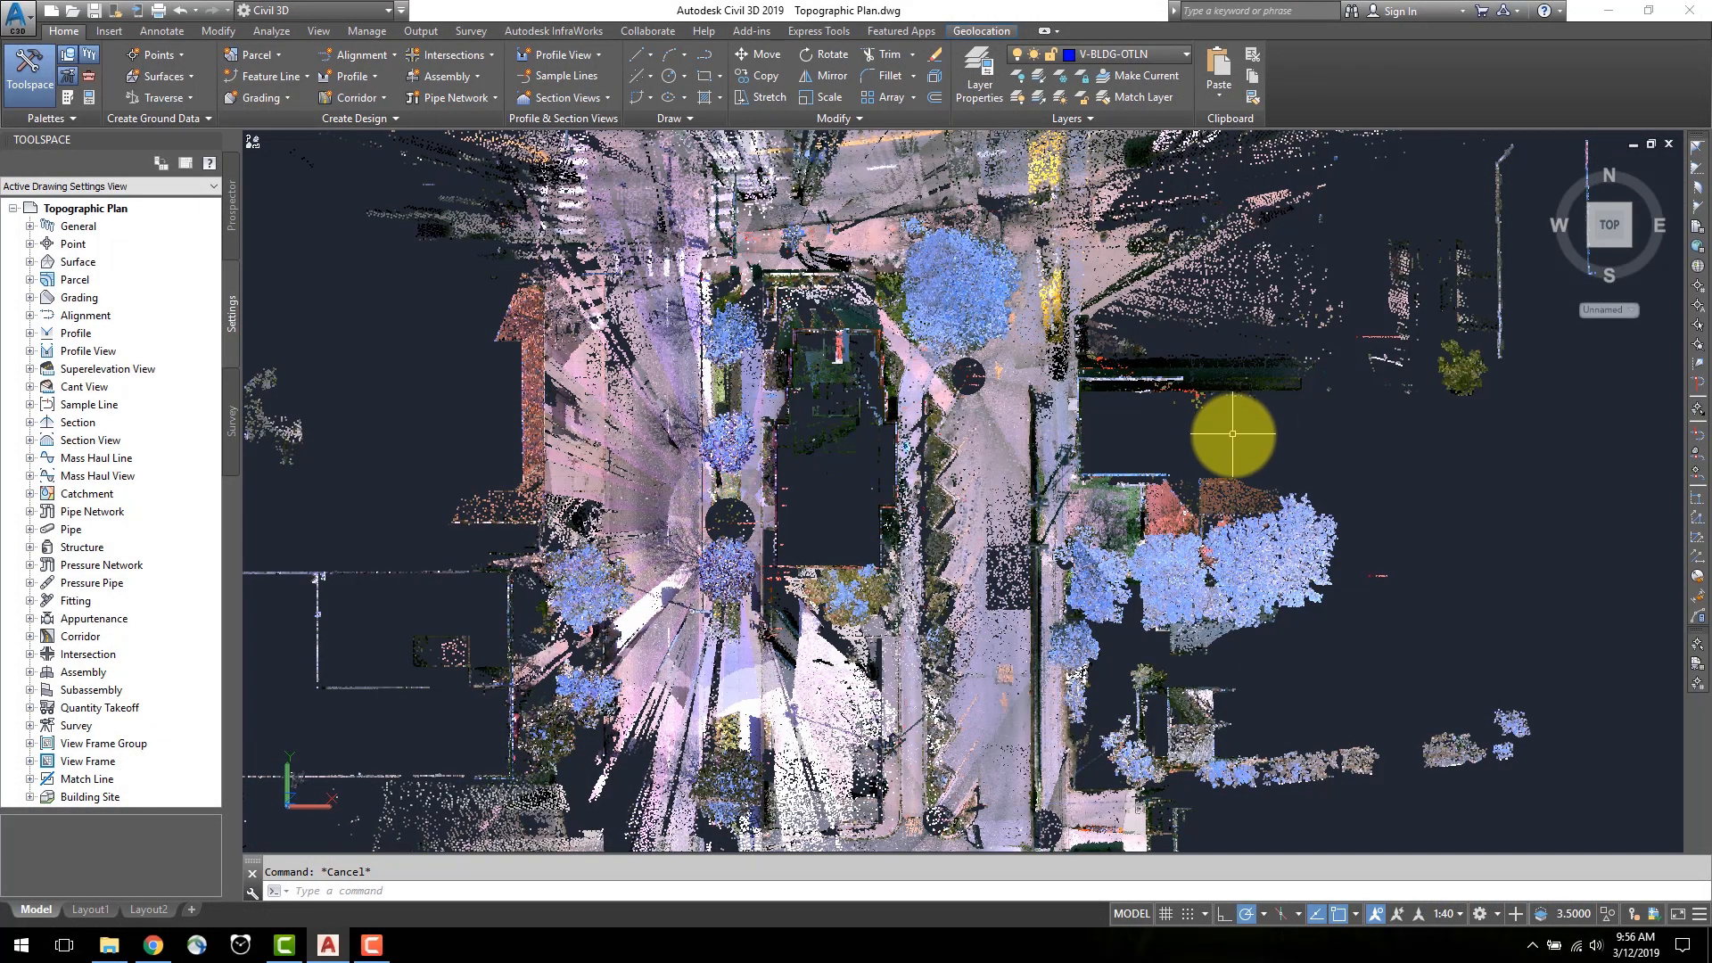
mouse_move(1198, 438)
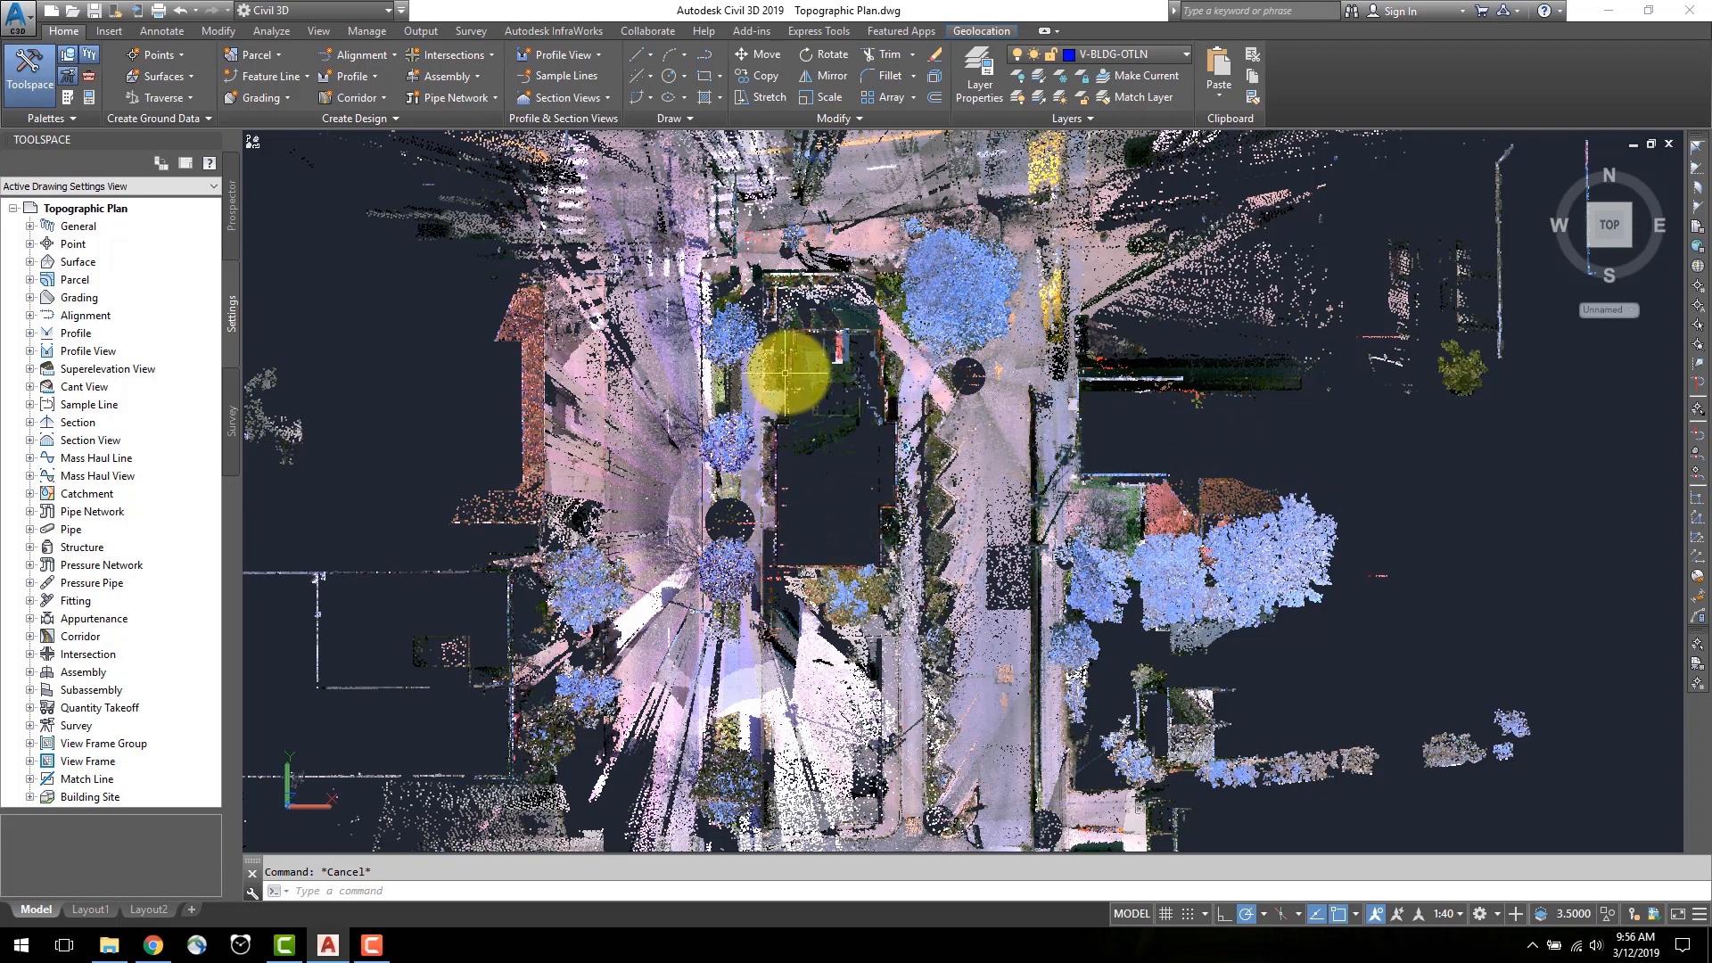
Step: Select the site point cloud to bring up the Point Cloud contextual tools
left_click(107, 31)
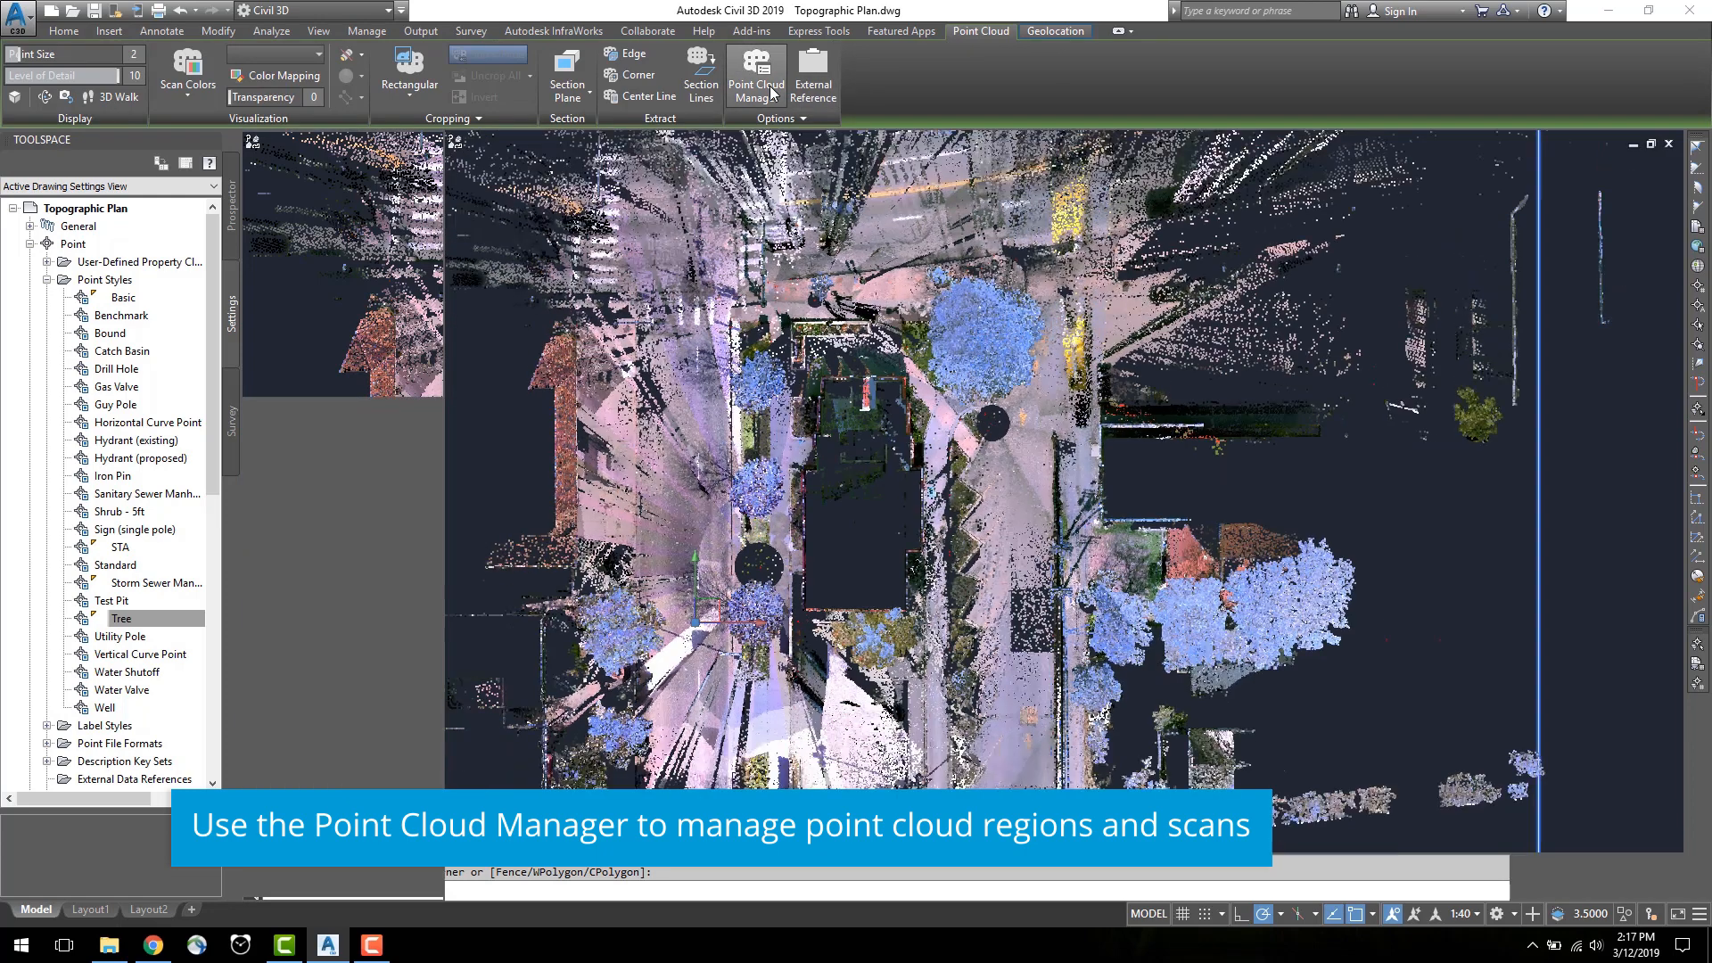
Step: In Point Cloud Manager switch off the non-building categories, including FencesandBerms and PolesandSigns, leaving only Buildings
left_click(756, 72)
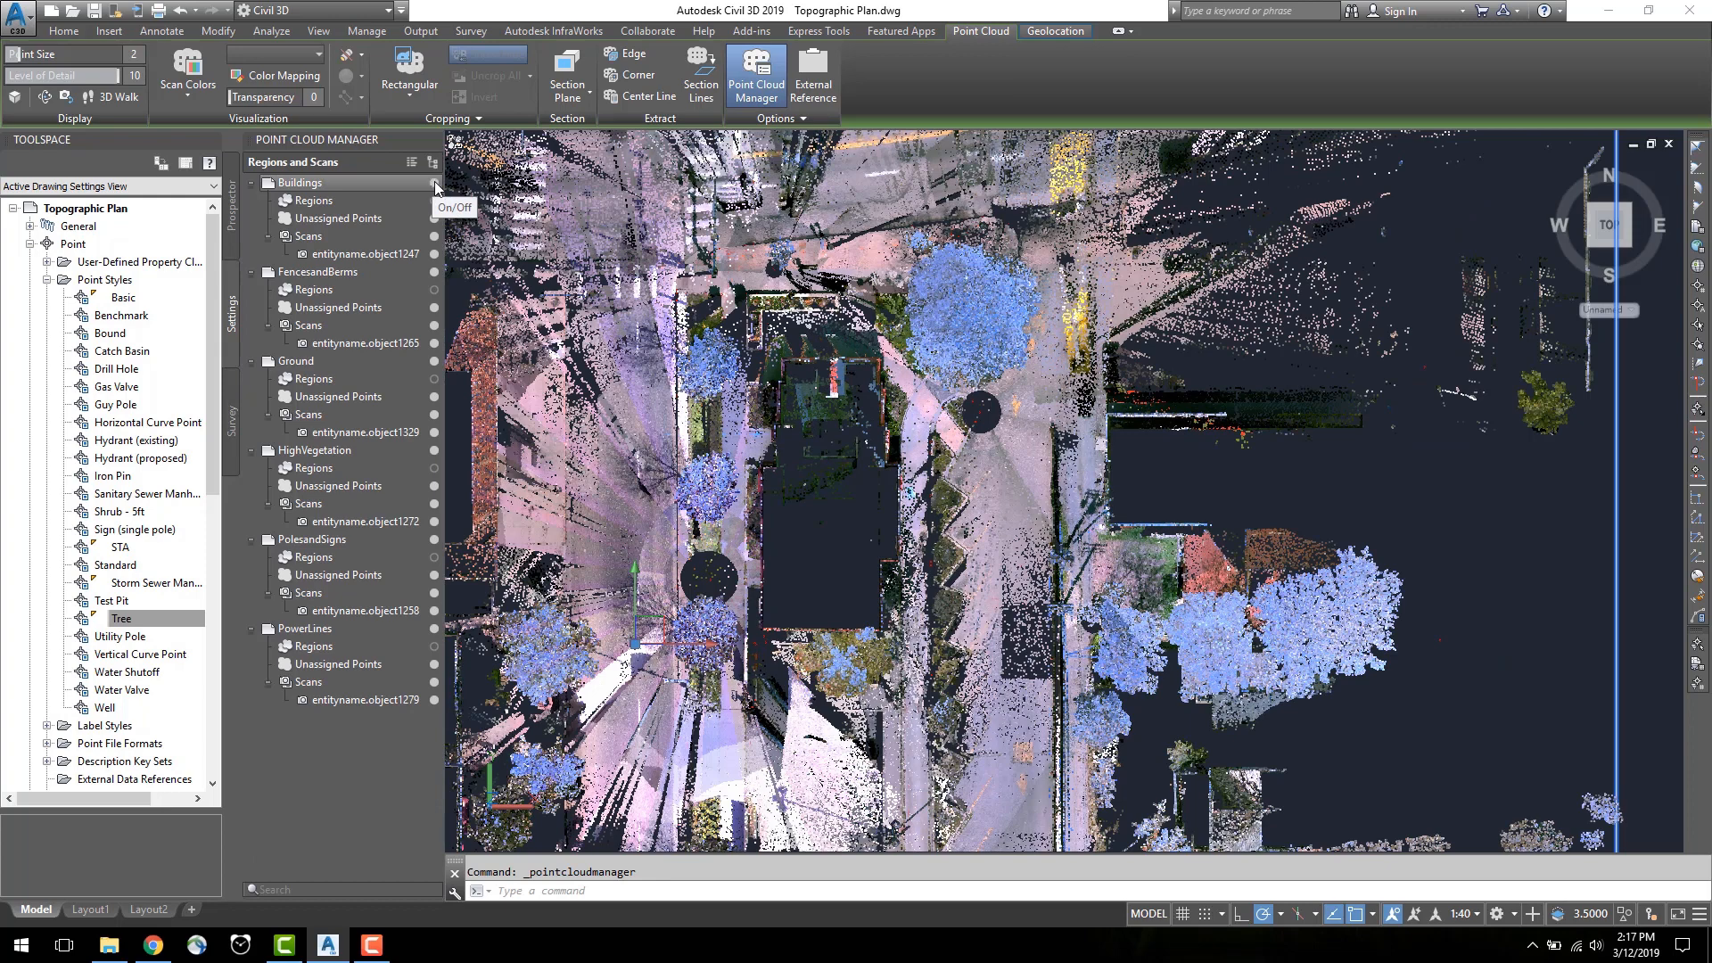
left_click(319, 271)
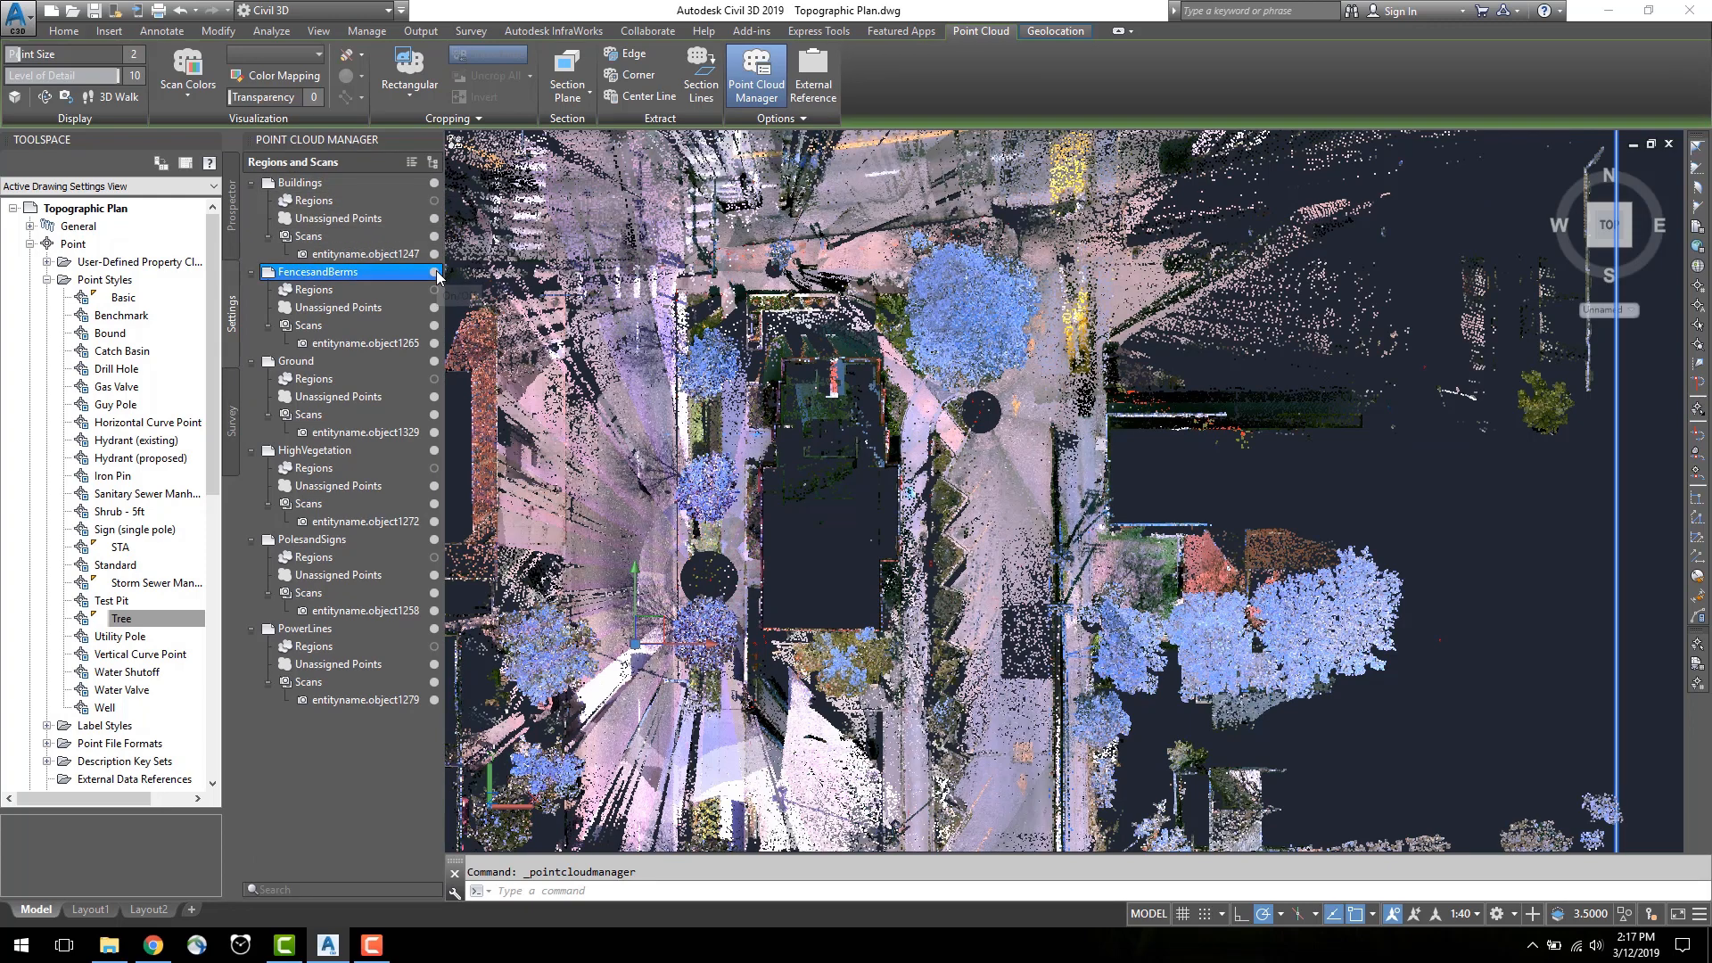
left_click(316, 450)
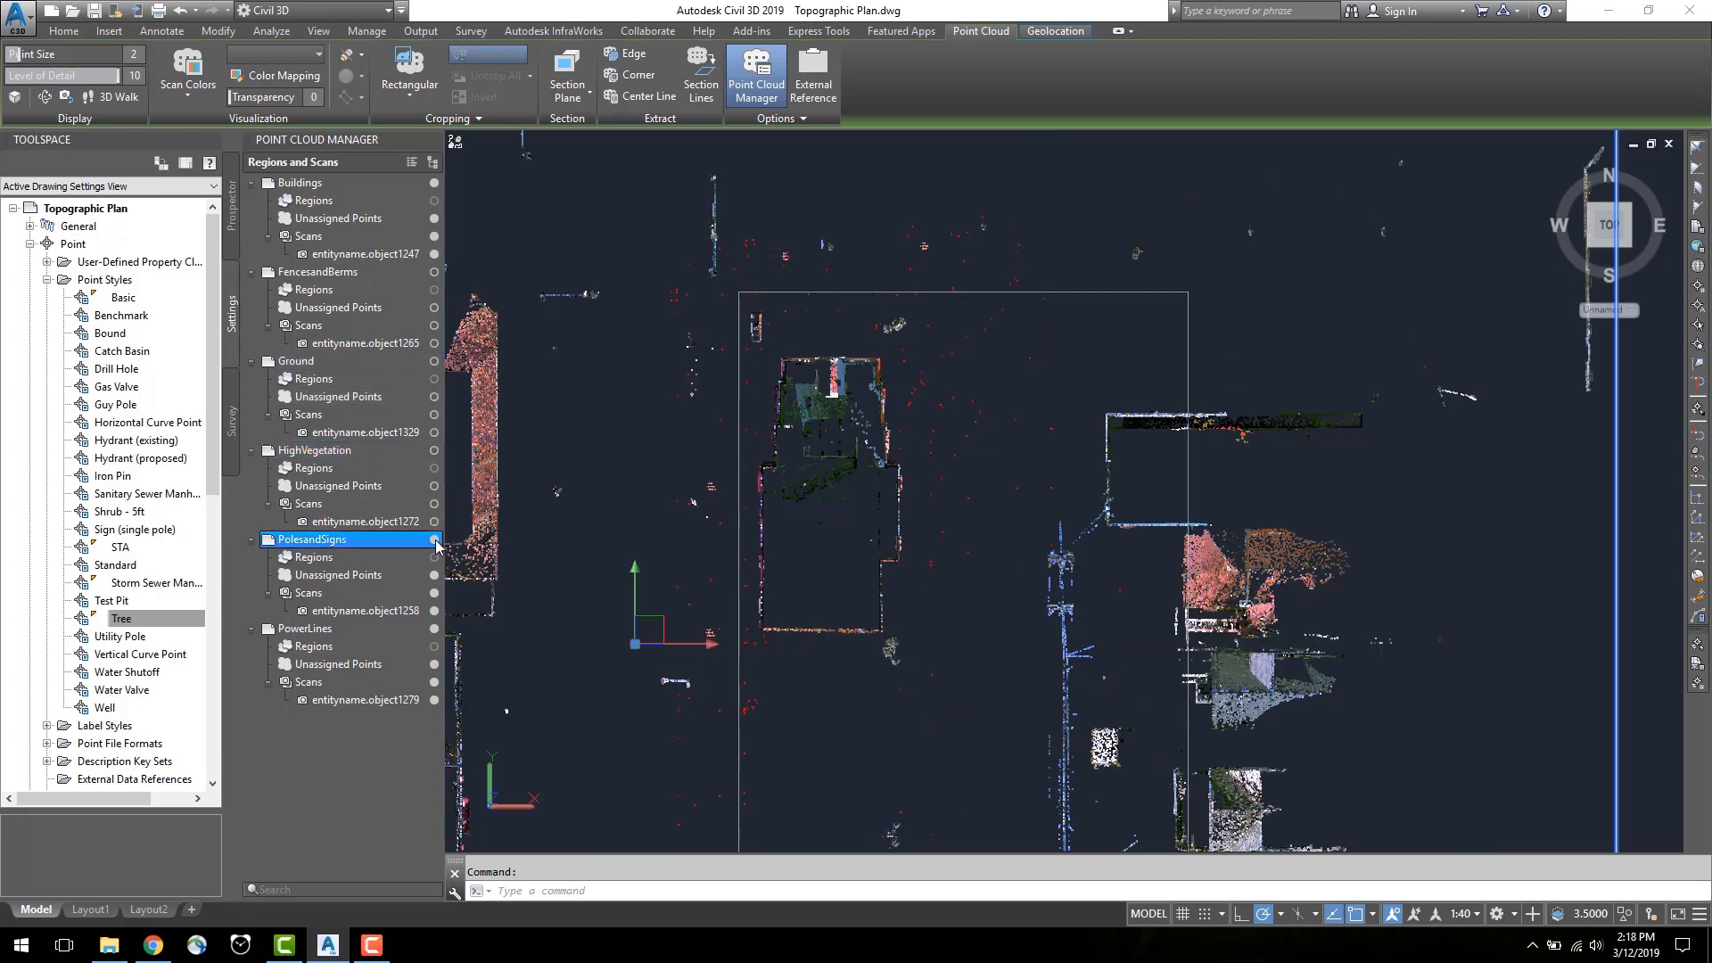
left_click(305, 628)
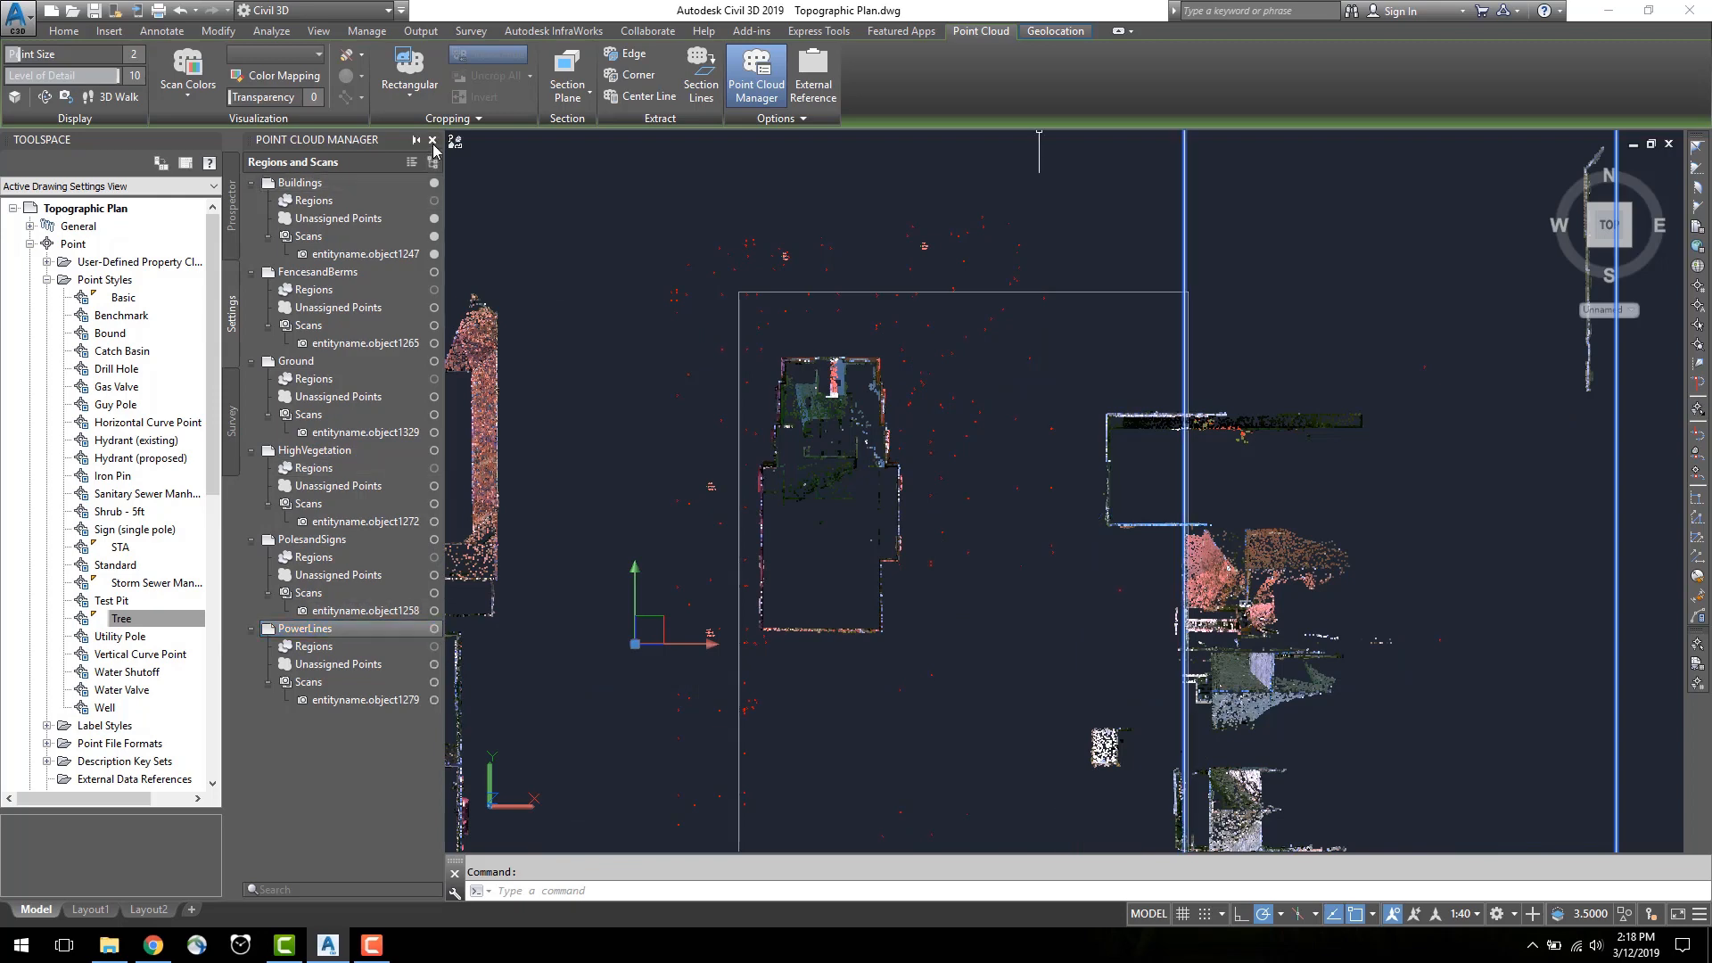
left_click(431, 139)
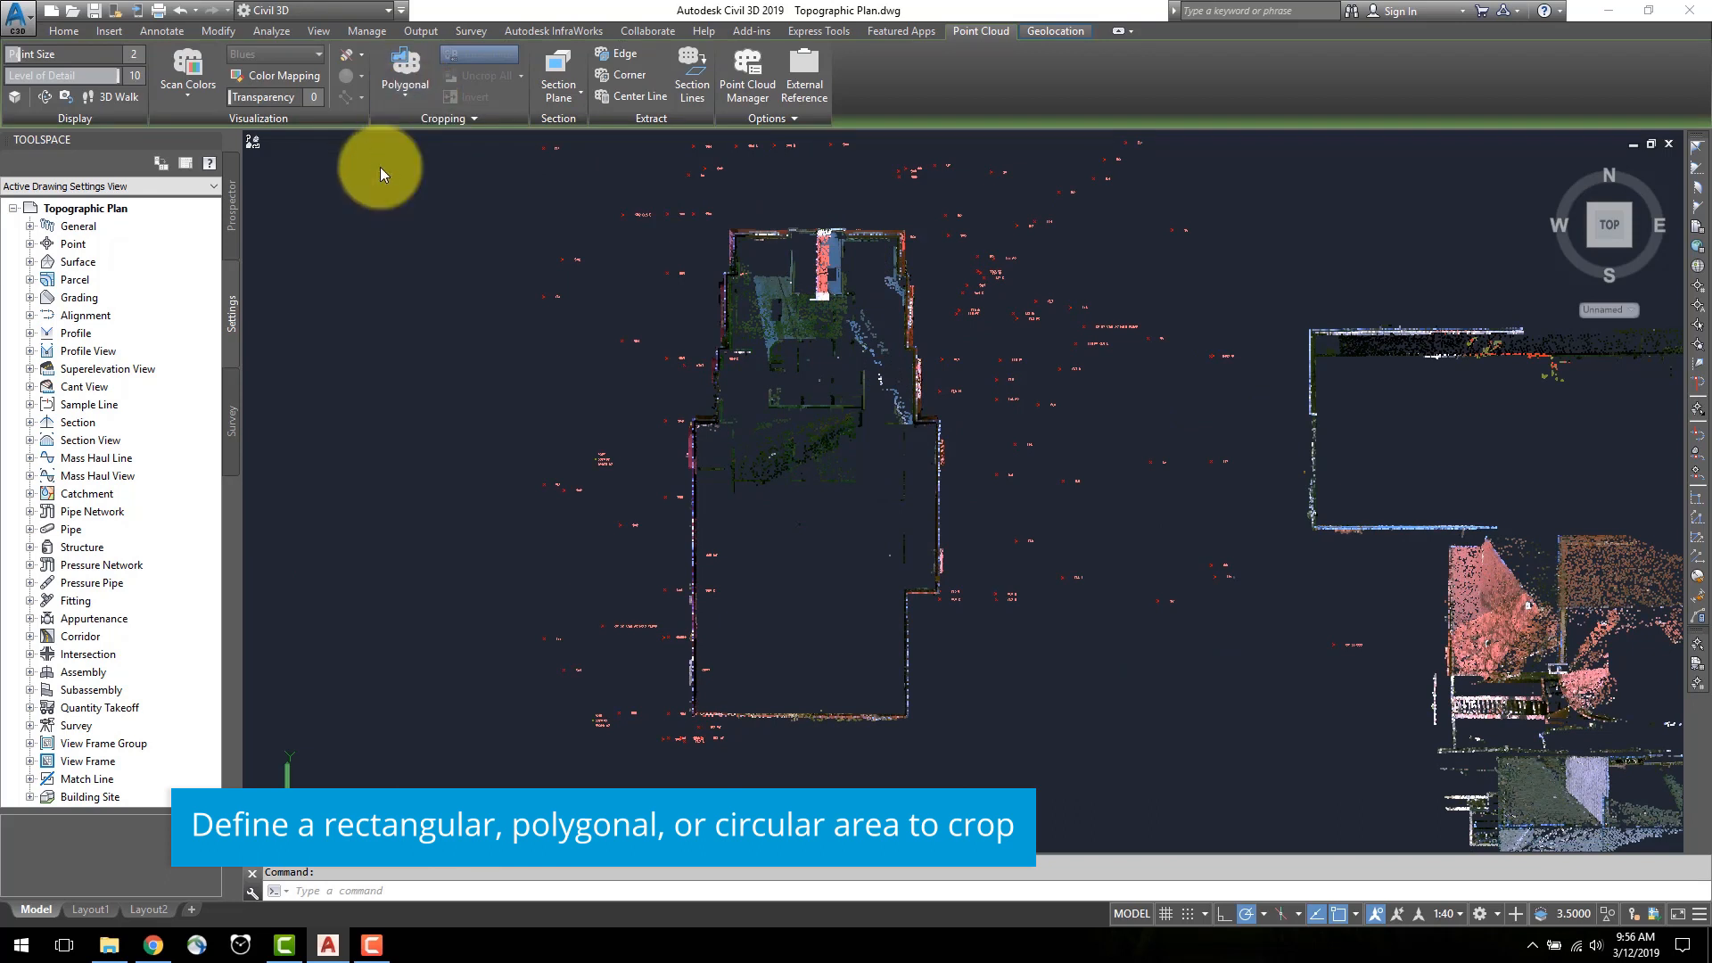
Step: Apply a polygonal crop boundary around the main building
left_click(404, 78)
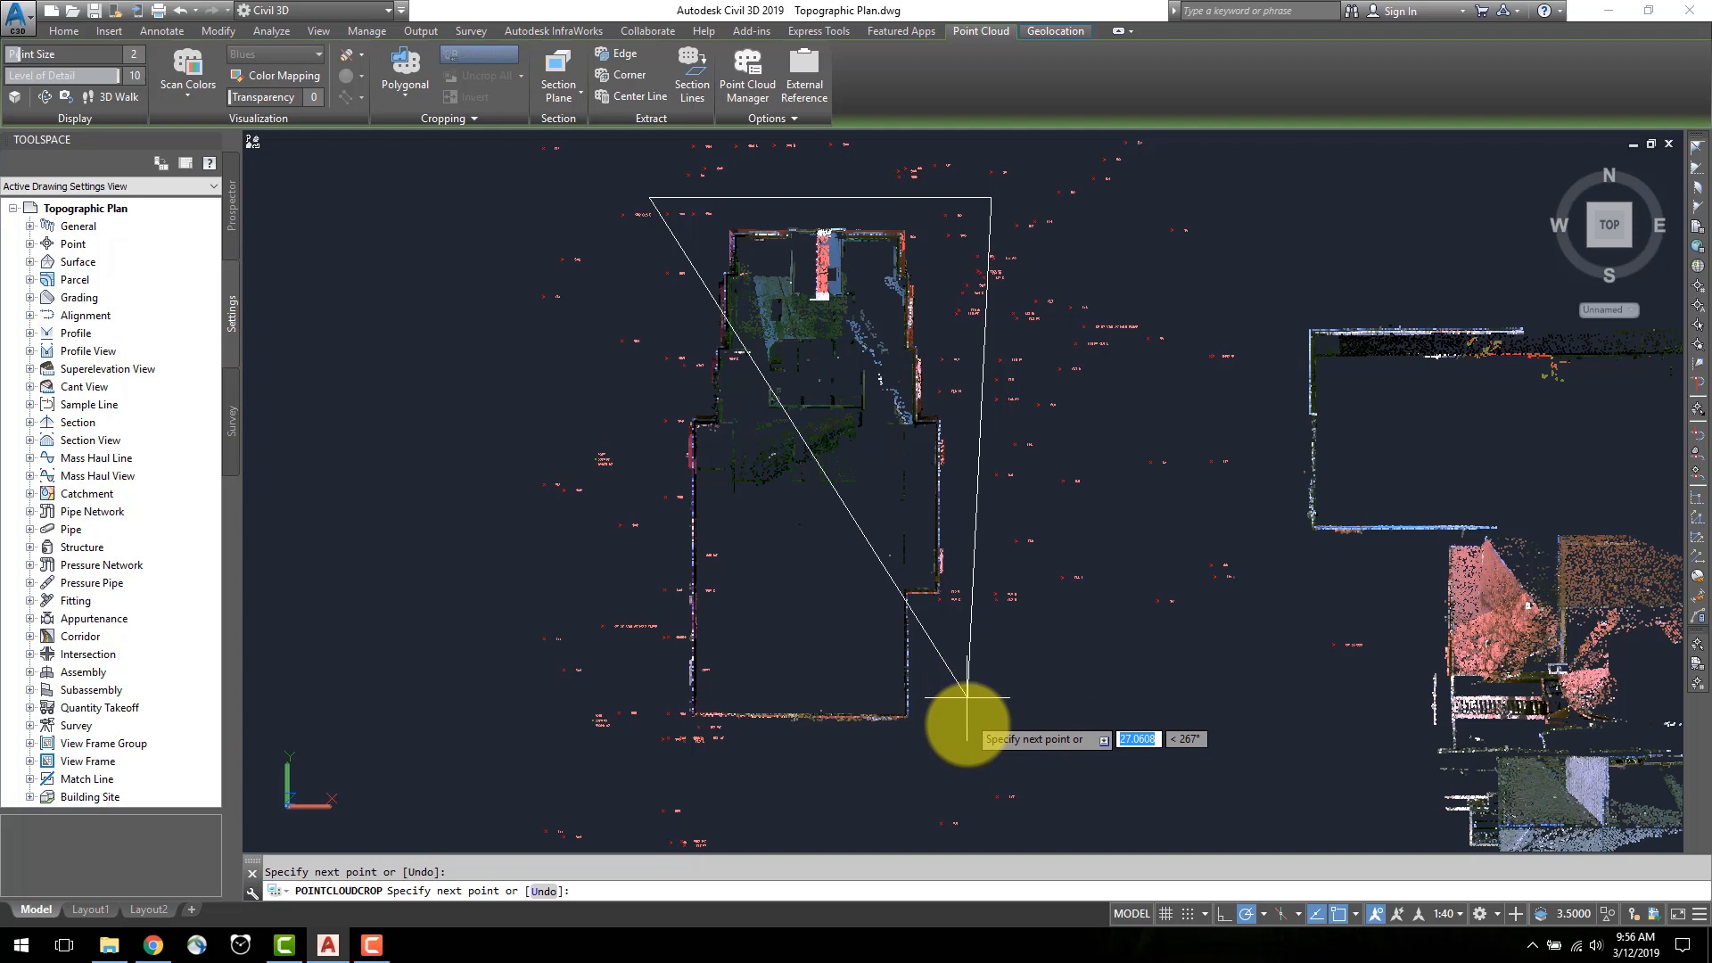
left_click(966, 695)
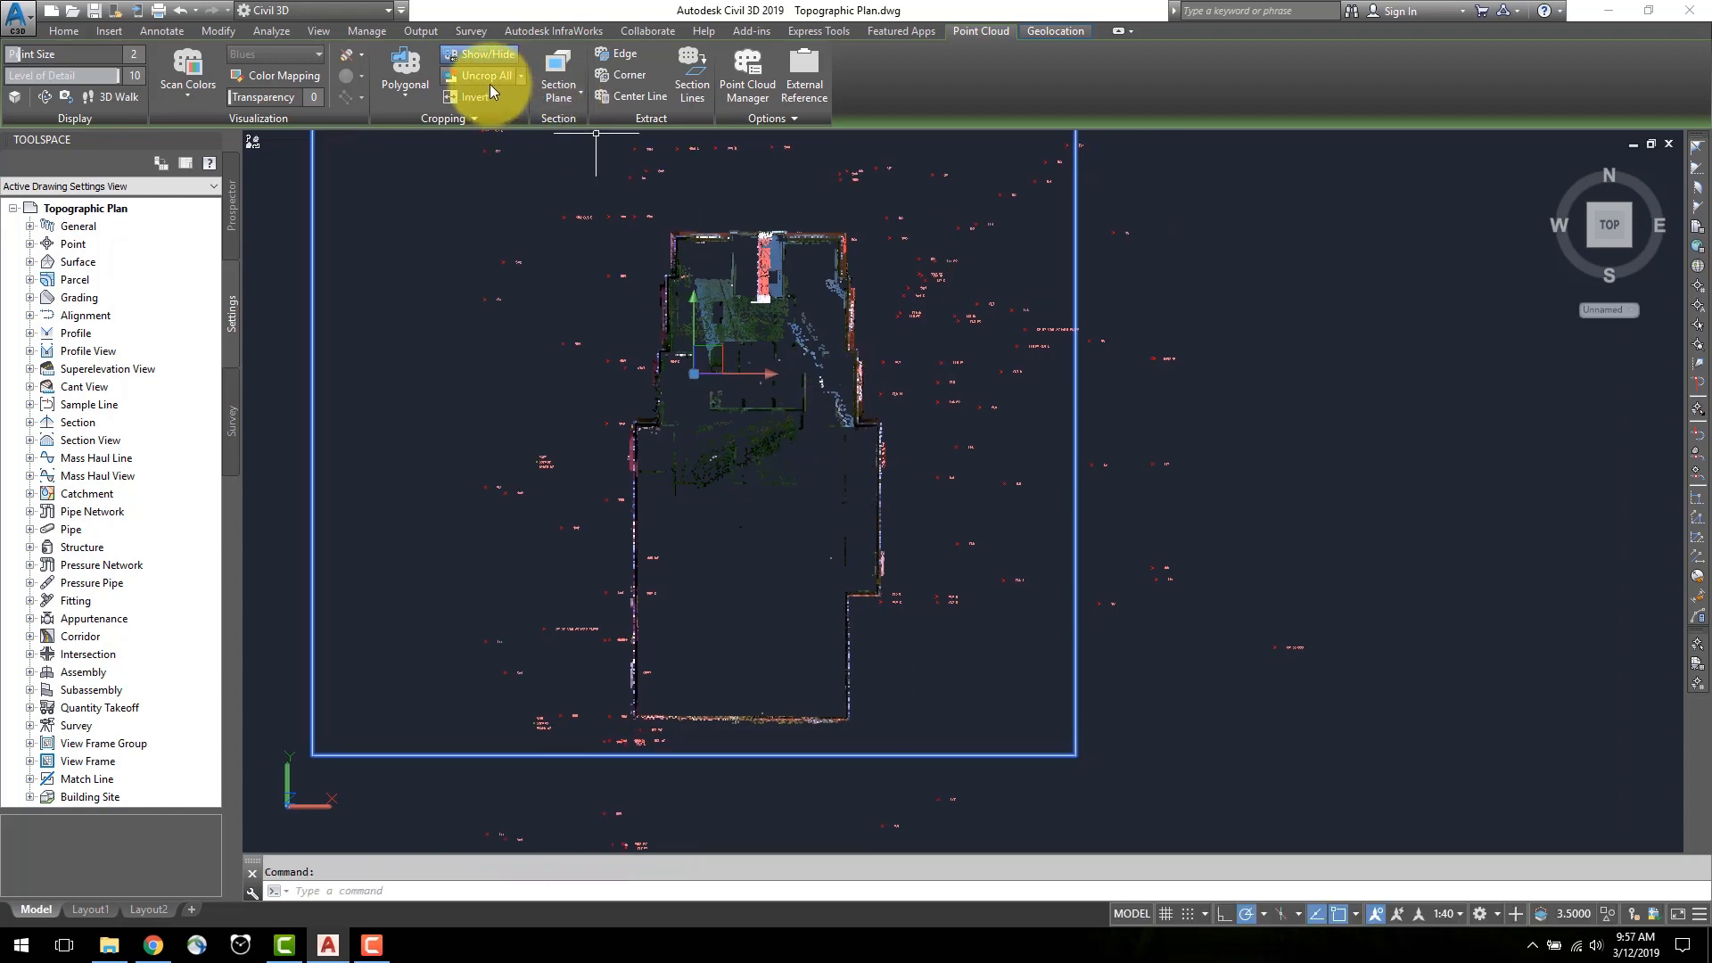
mouse_move(483, 75)
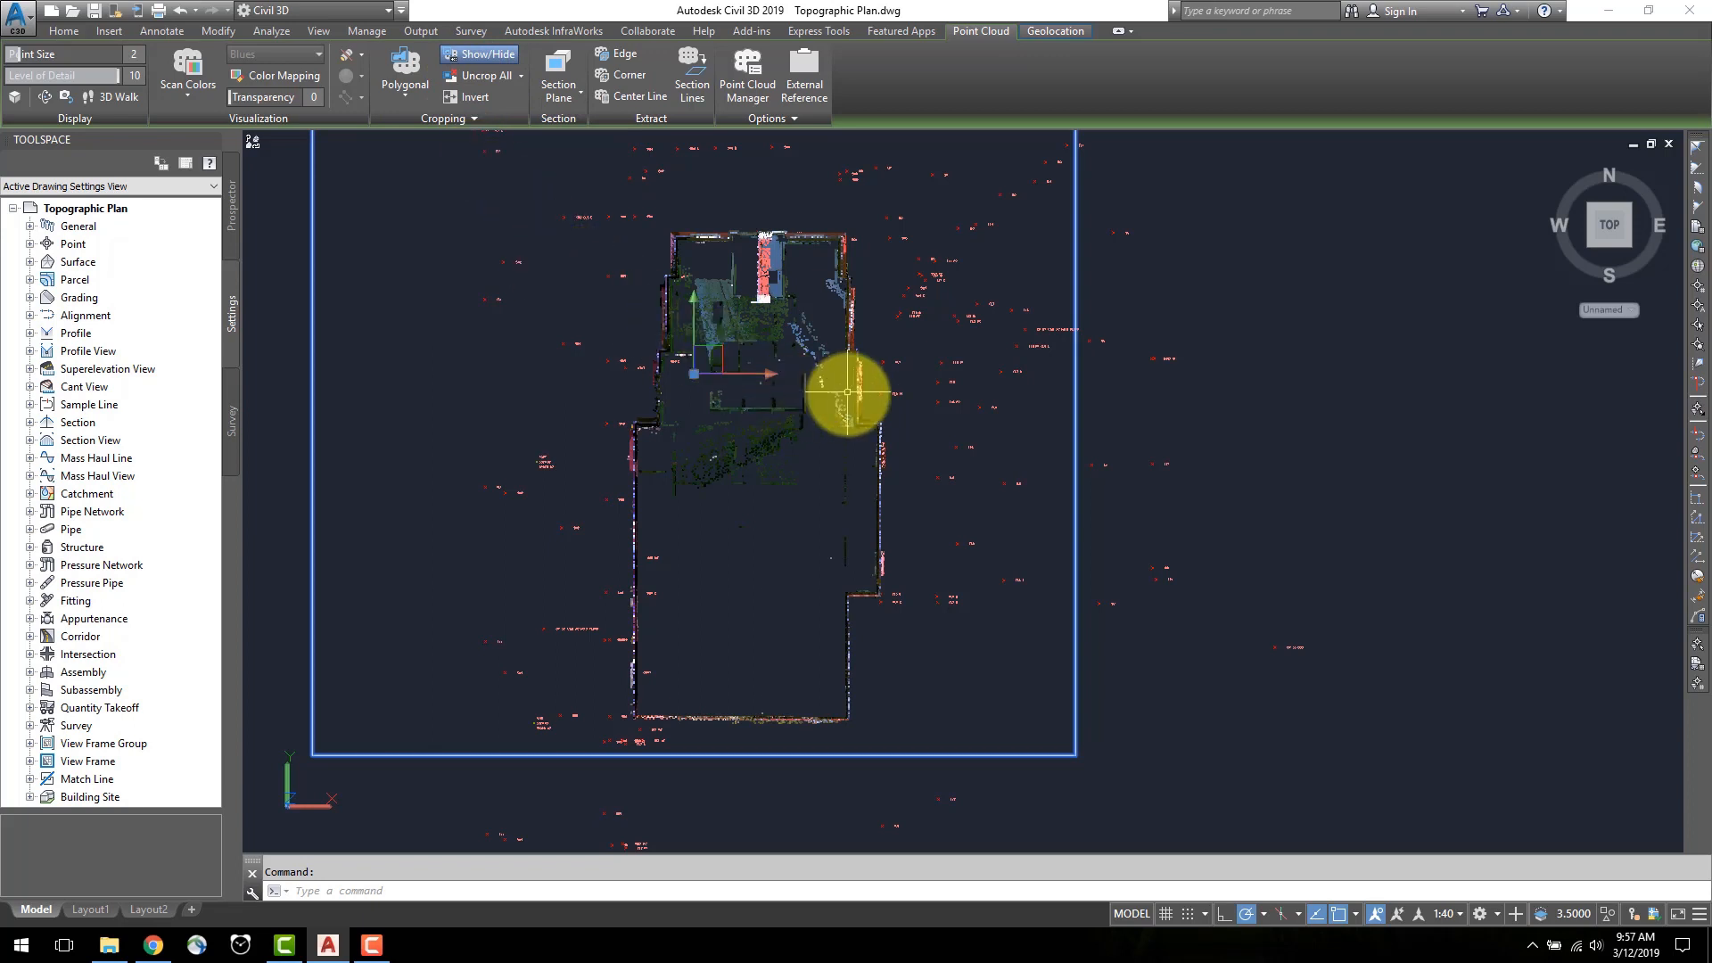
mouse_move(793, 534)
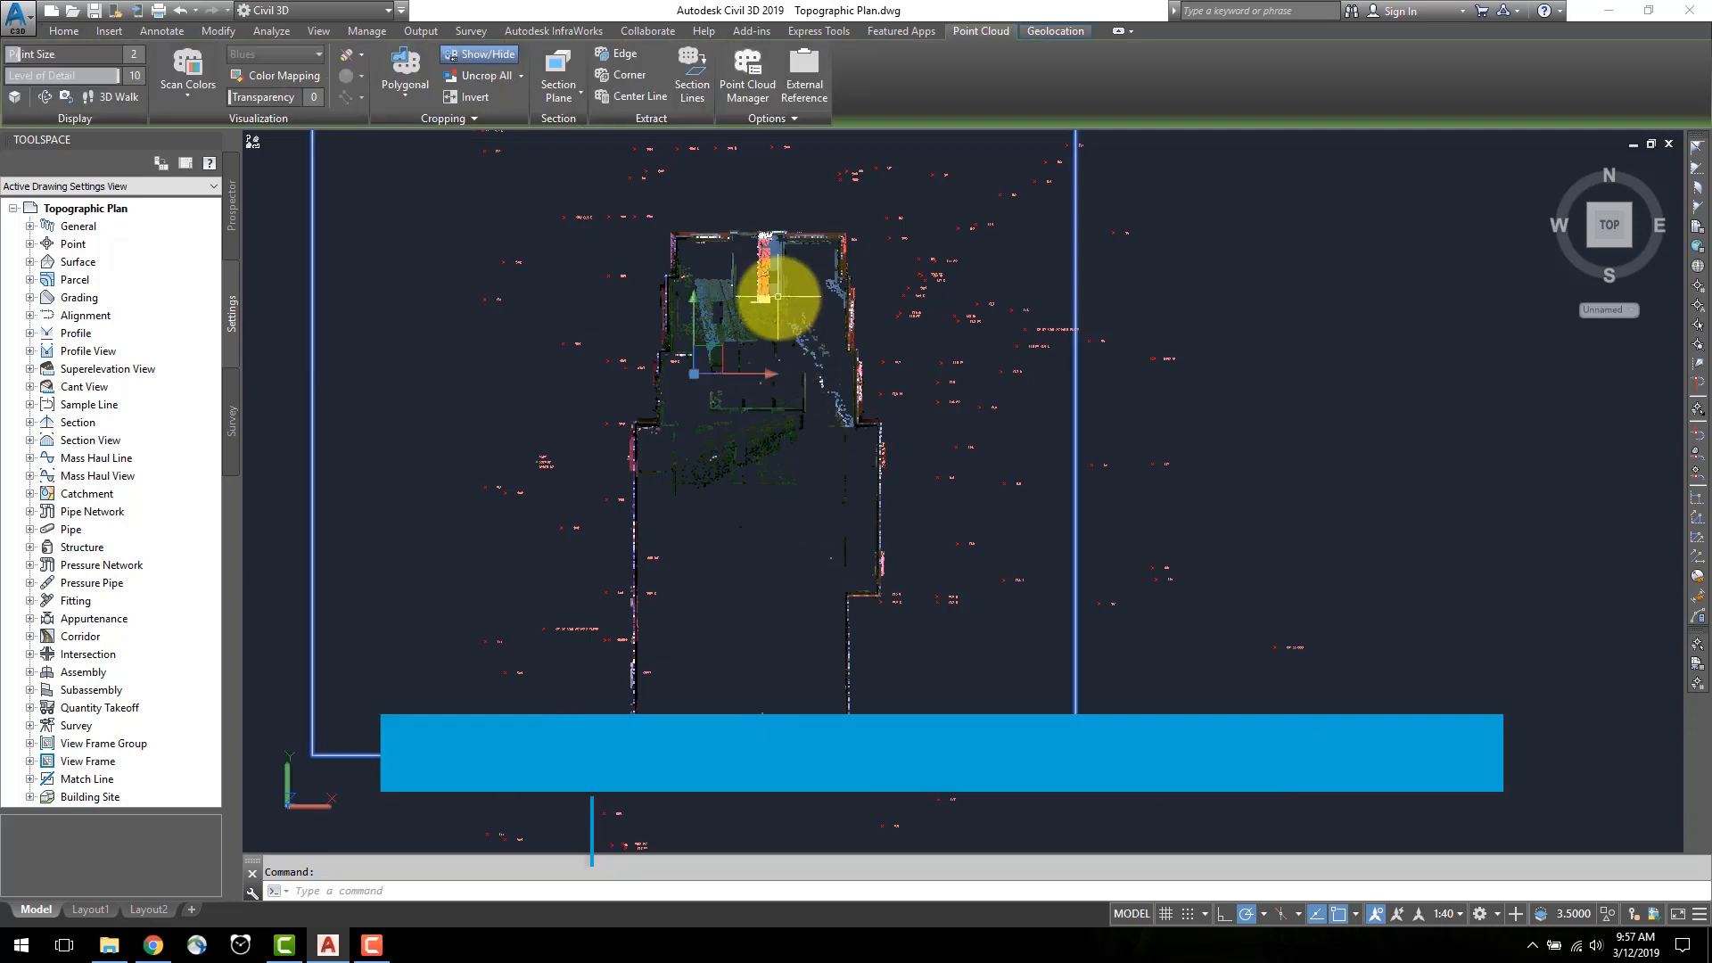
mouse_move(187, 84)
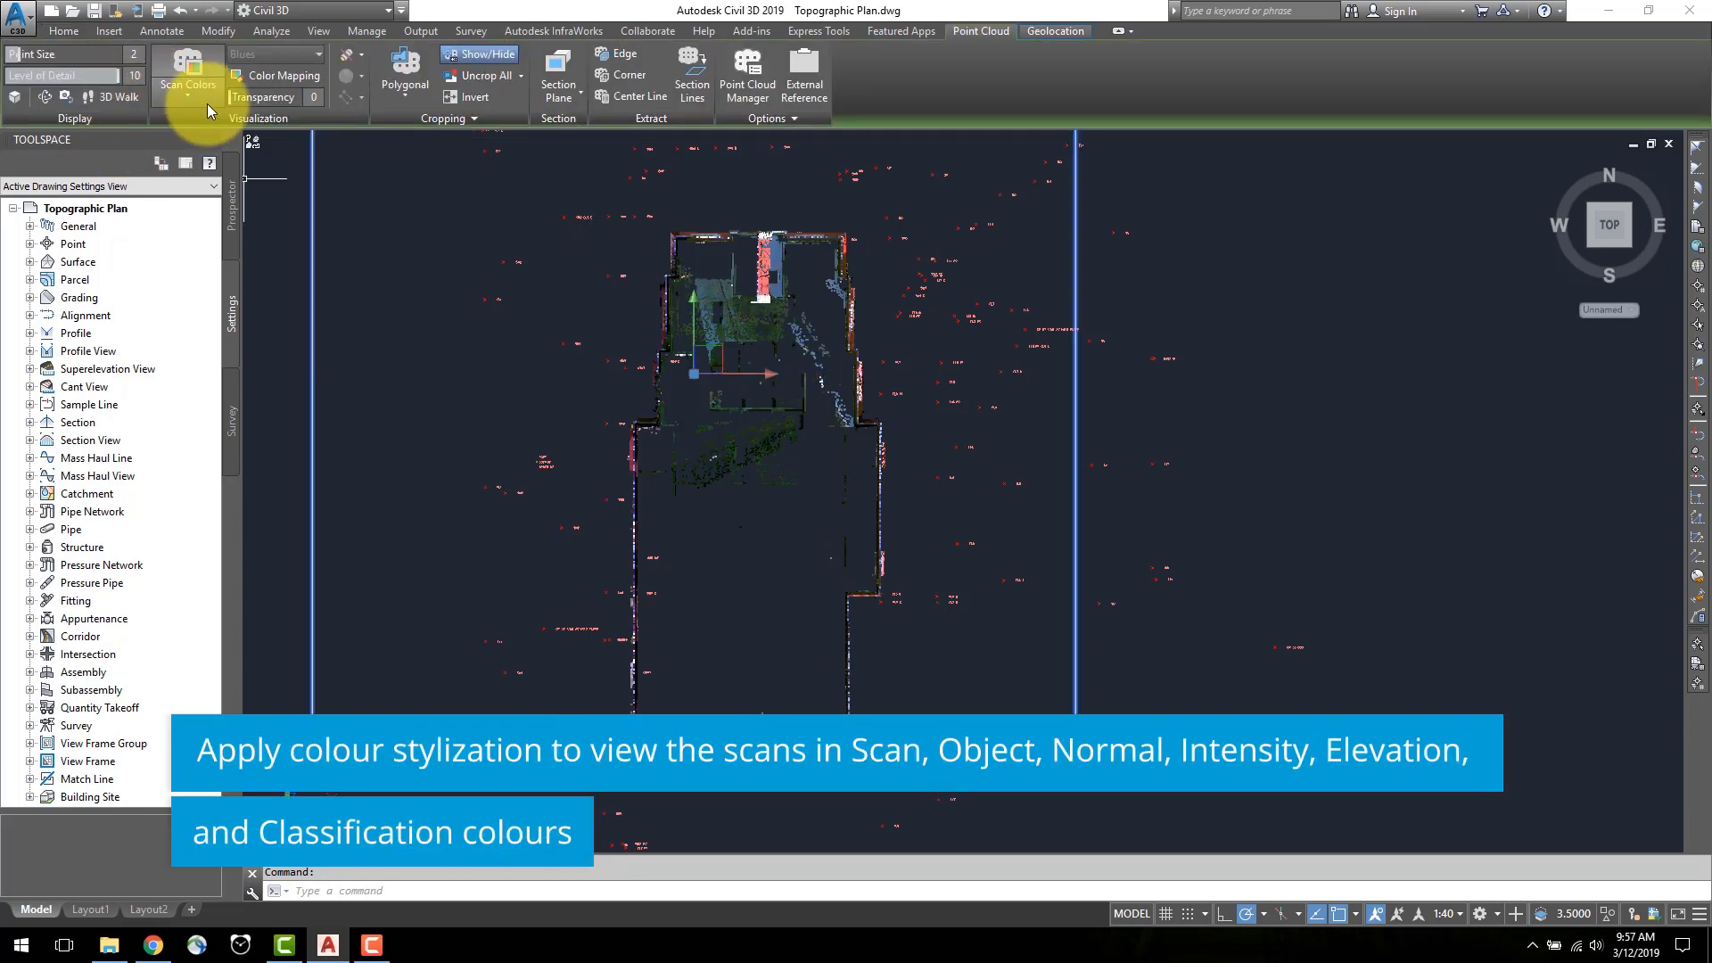
Step: Switch the scan colors to Elevation and bring up the Point Cloud Color Map dialog
left_click(188, 77)
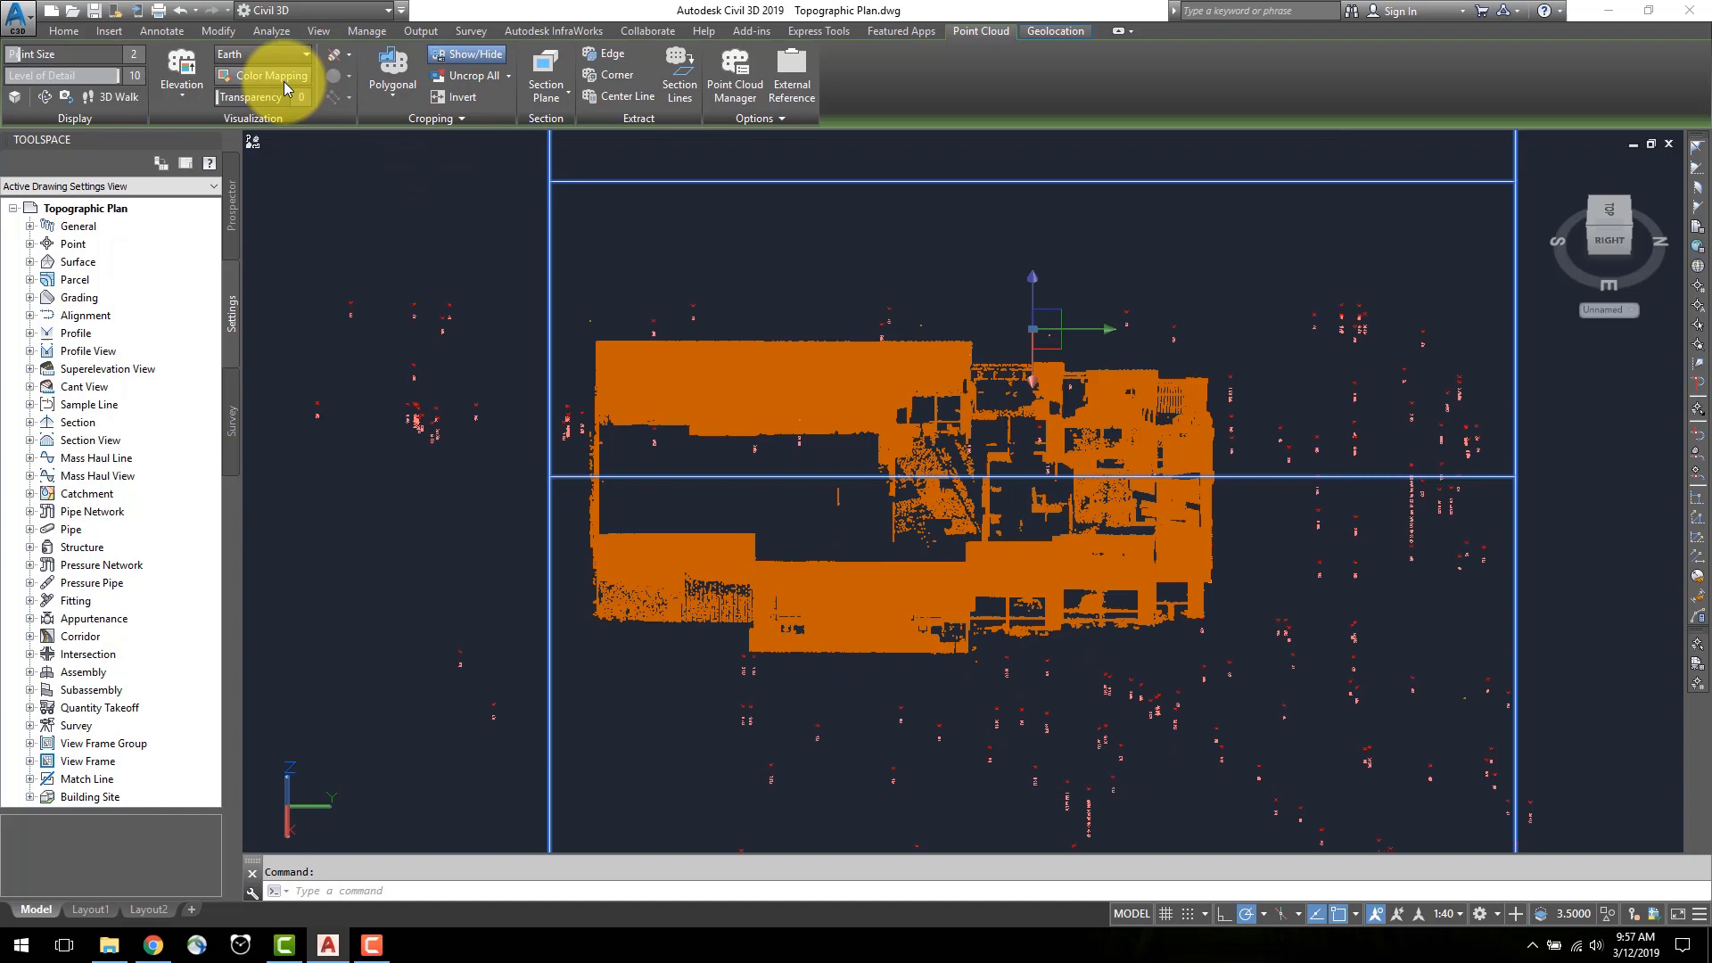
left_click(269, 75)
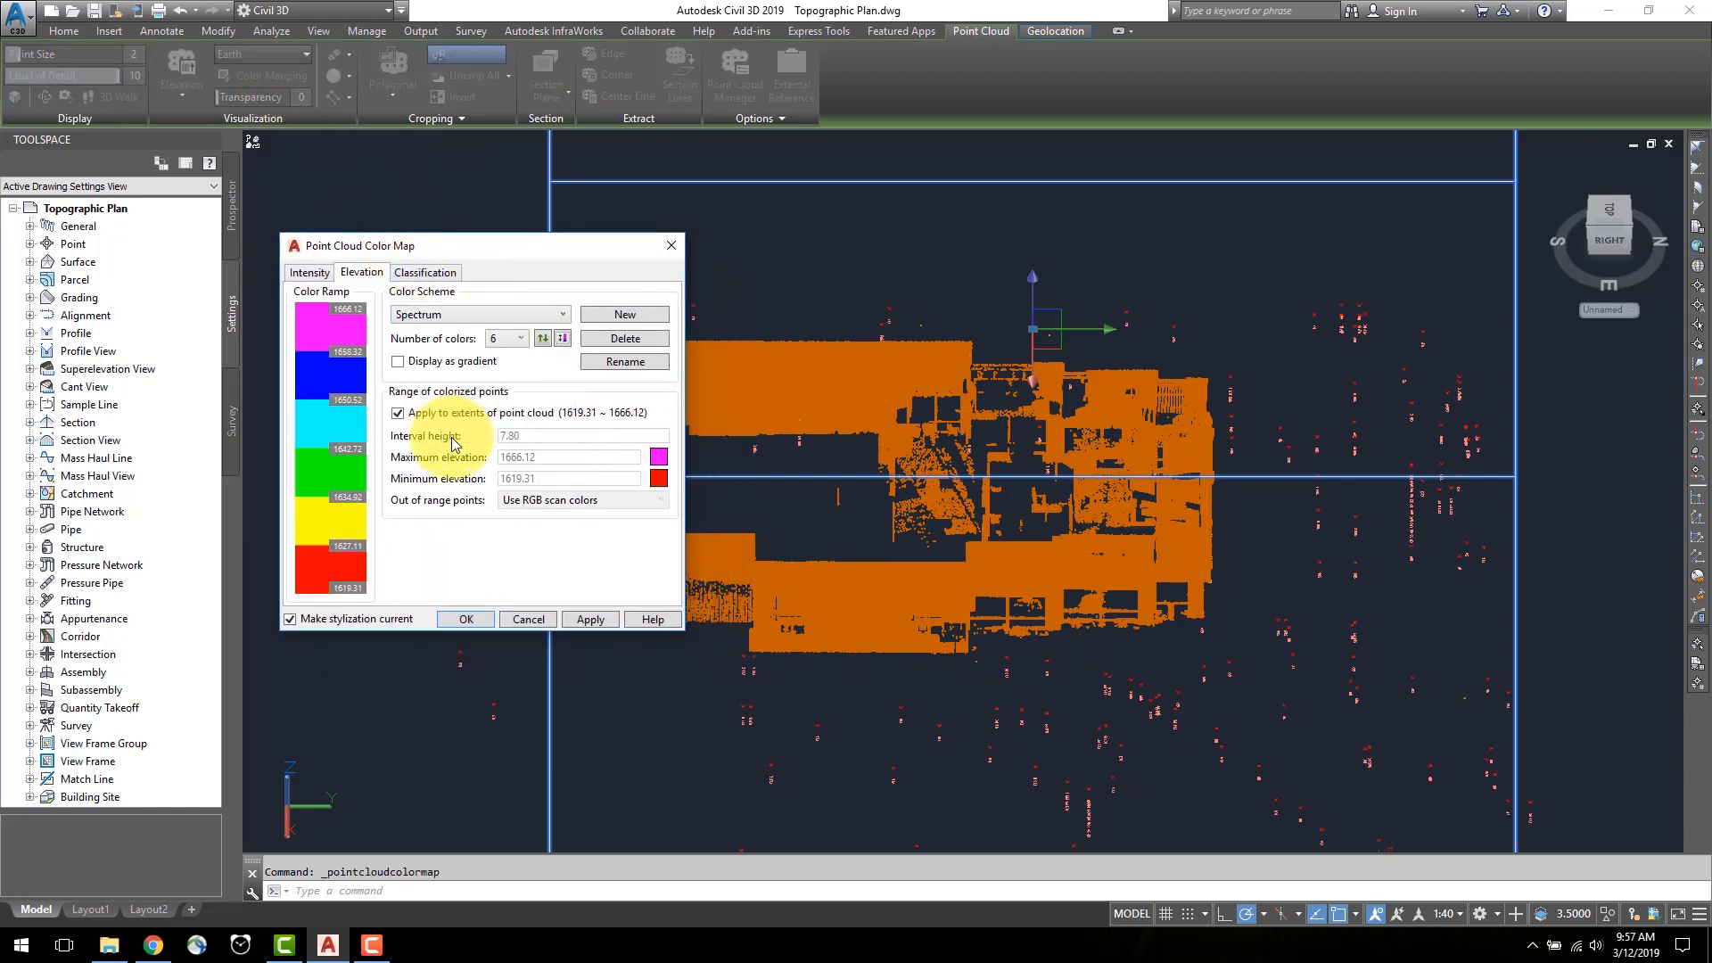
Step: Turn off Apply to extents and set the elevation color range to 1620–1630, then apply it
left_click(590, 619)
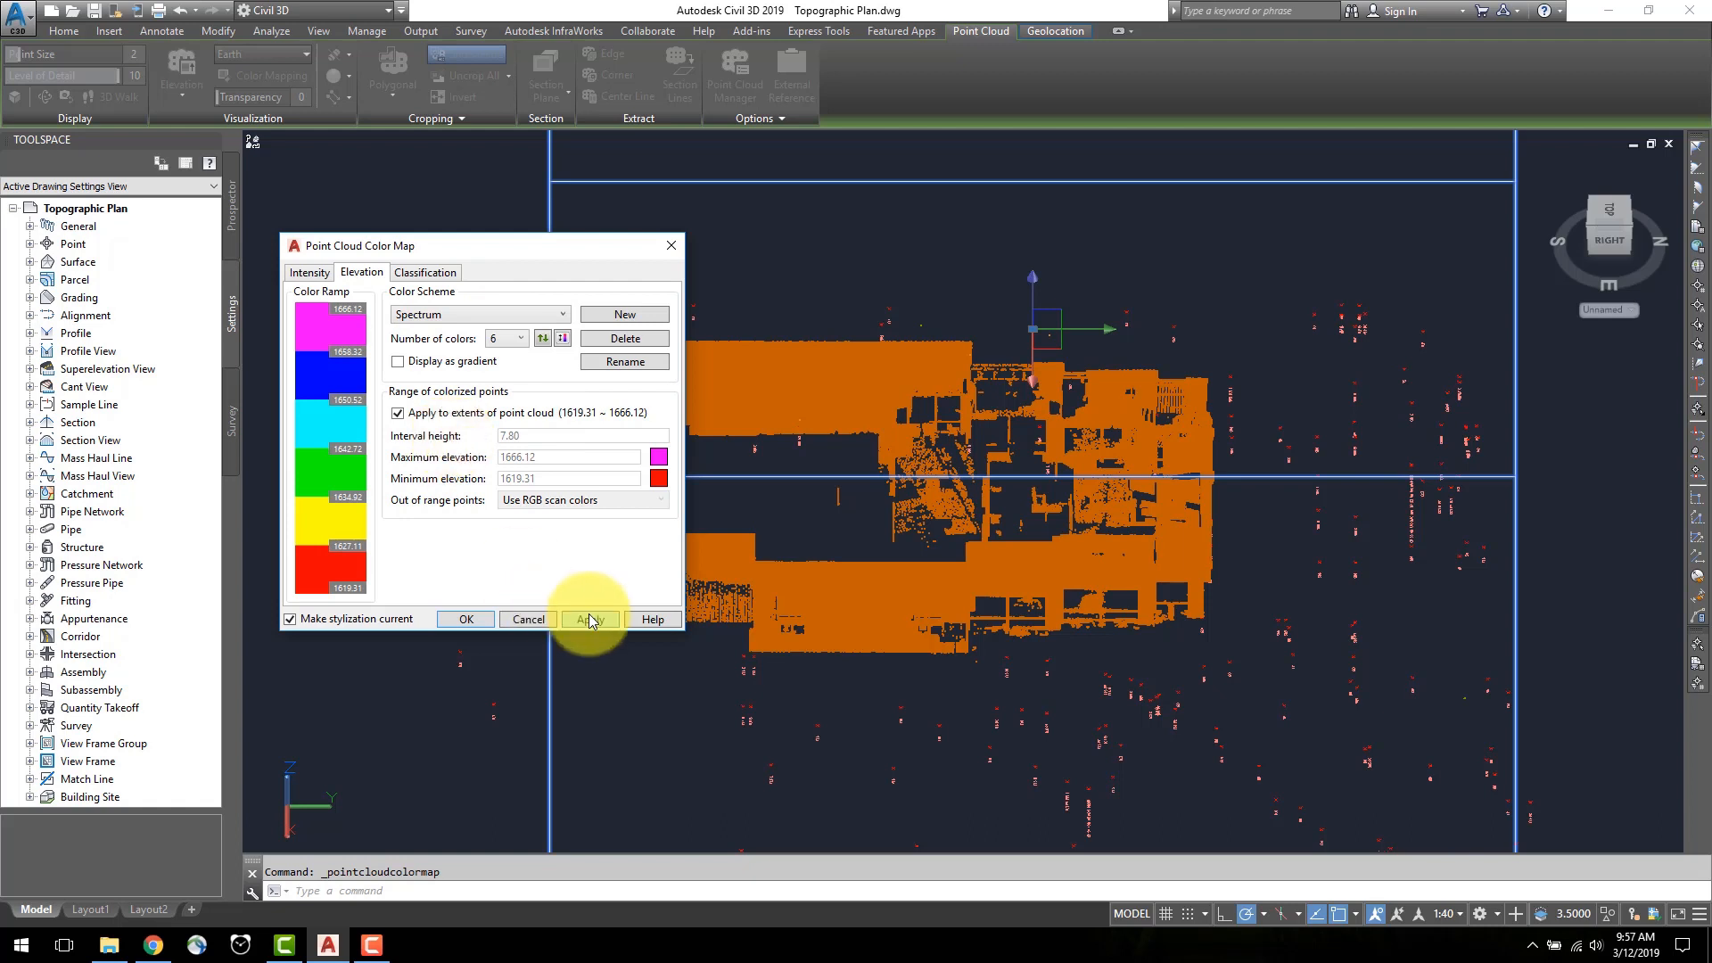
left_click(590, 618)
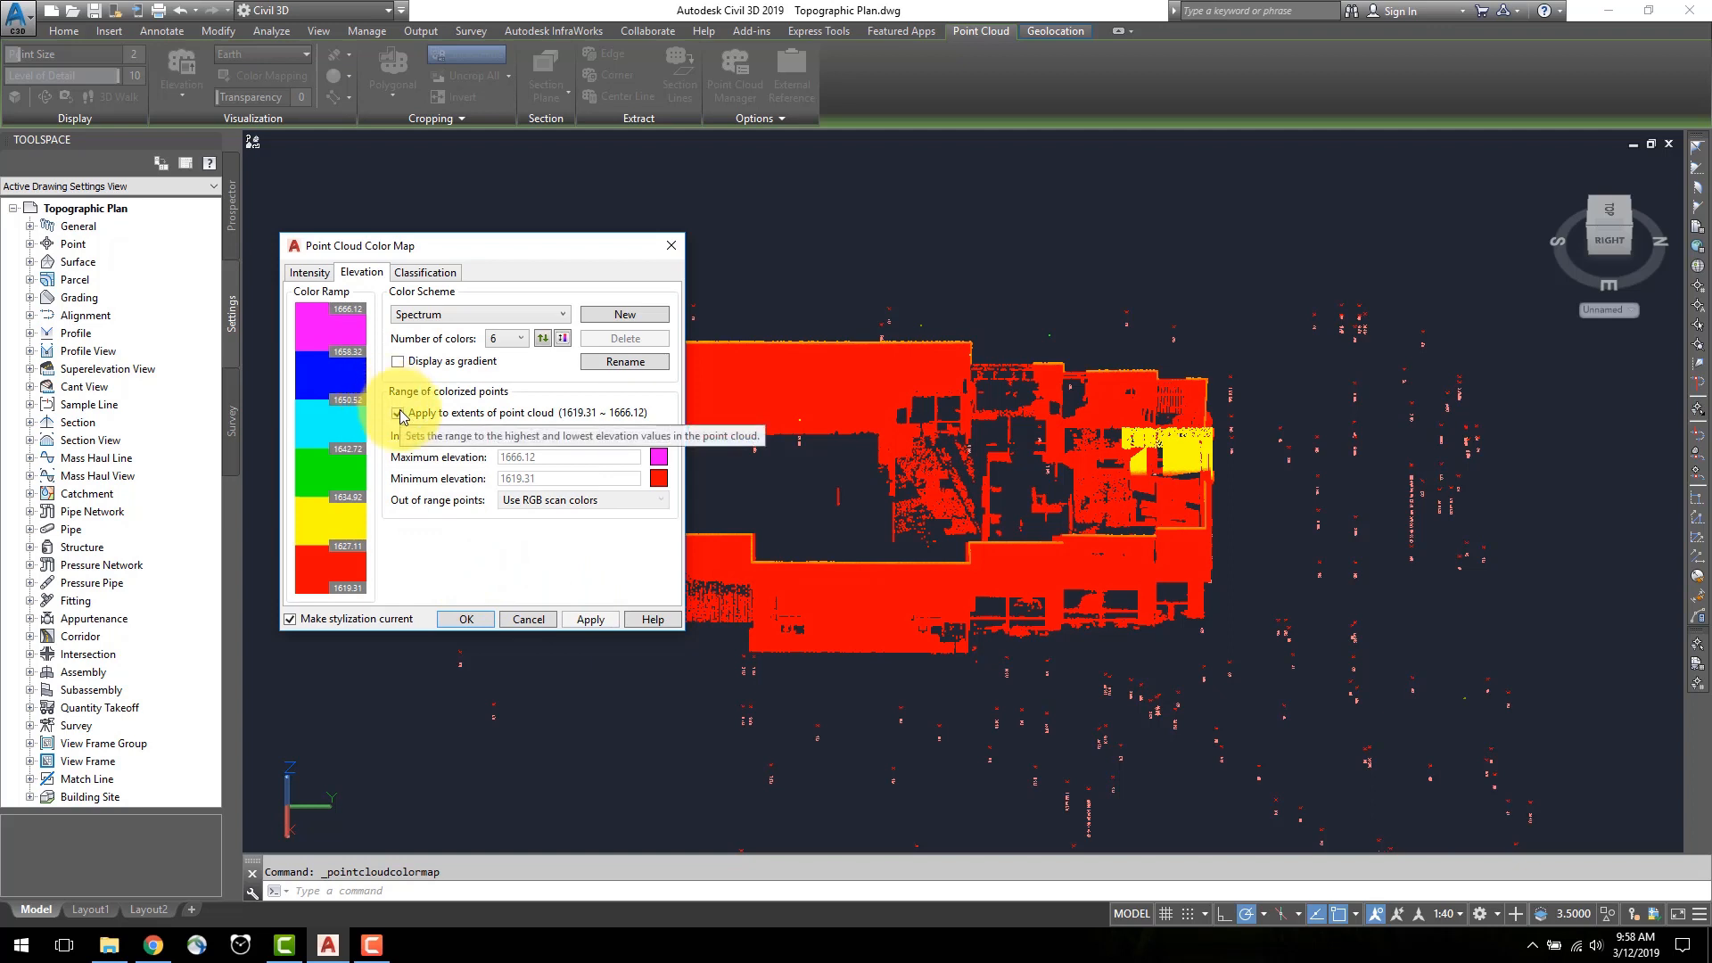
left_click(400, 412)
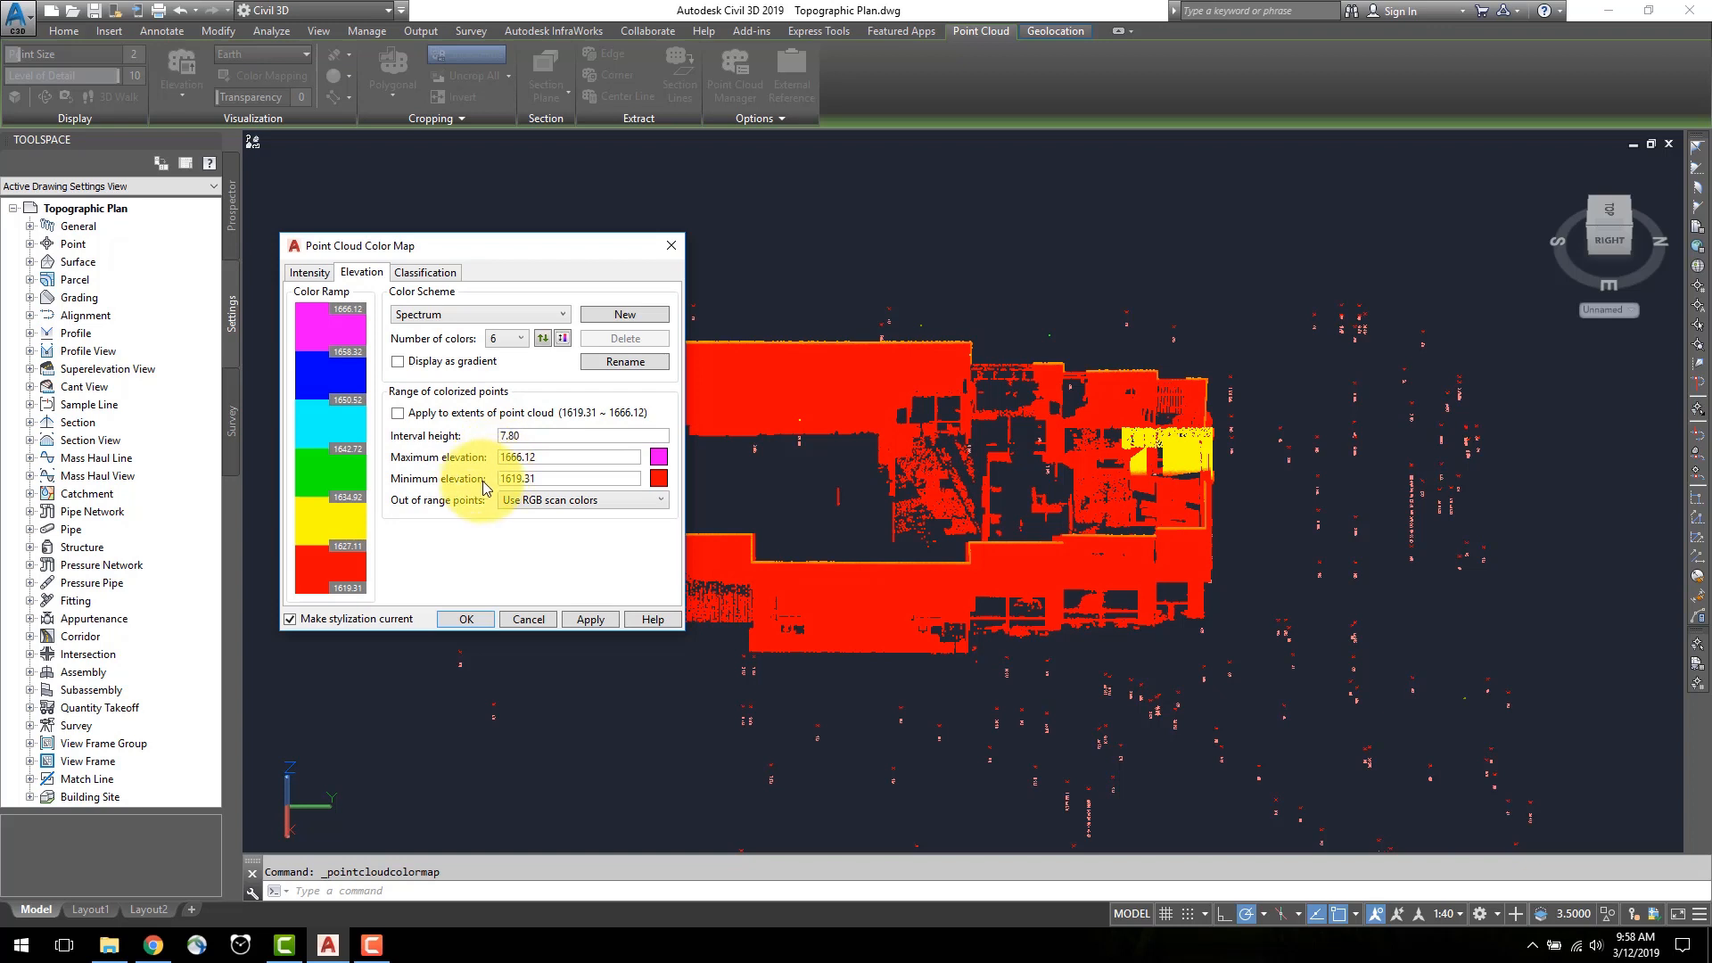
left_click(567, 478)
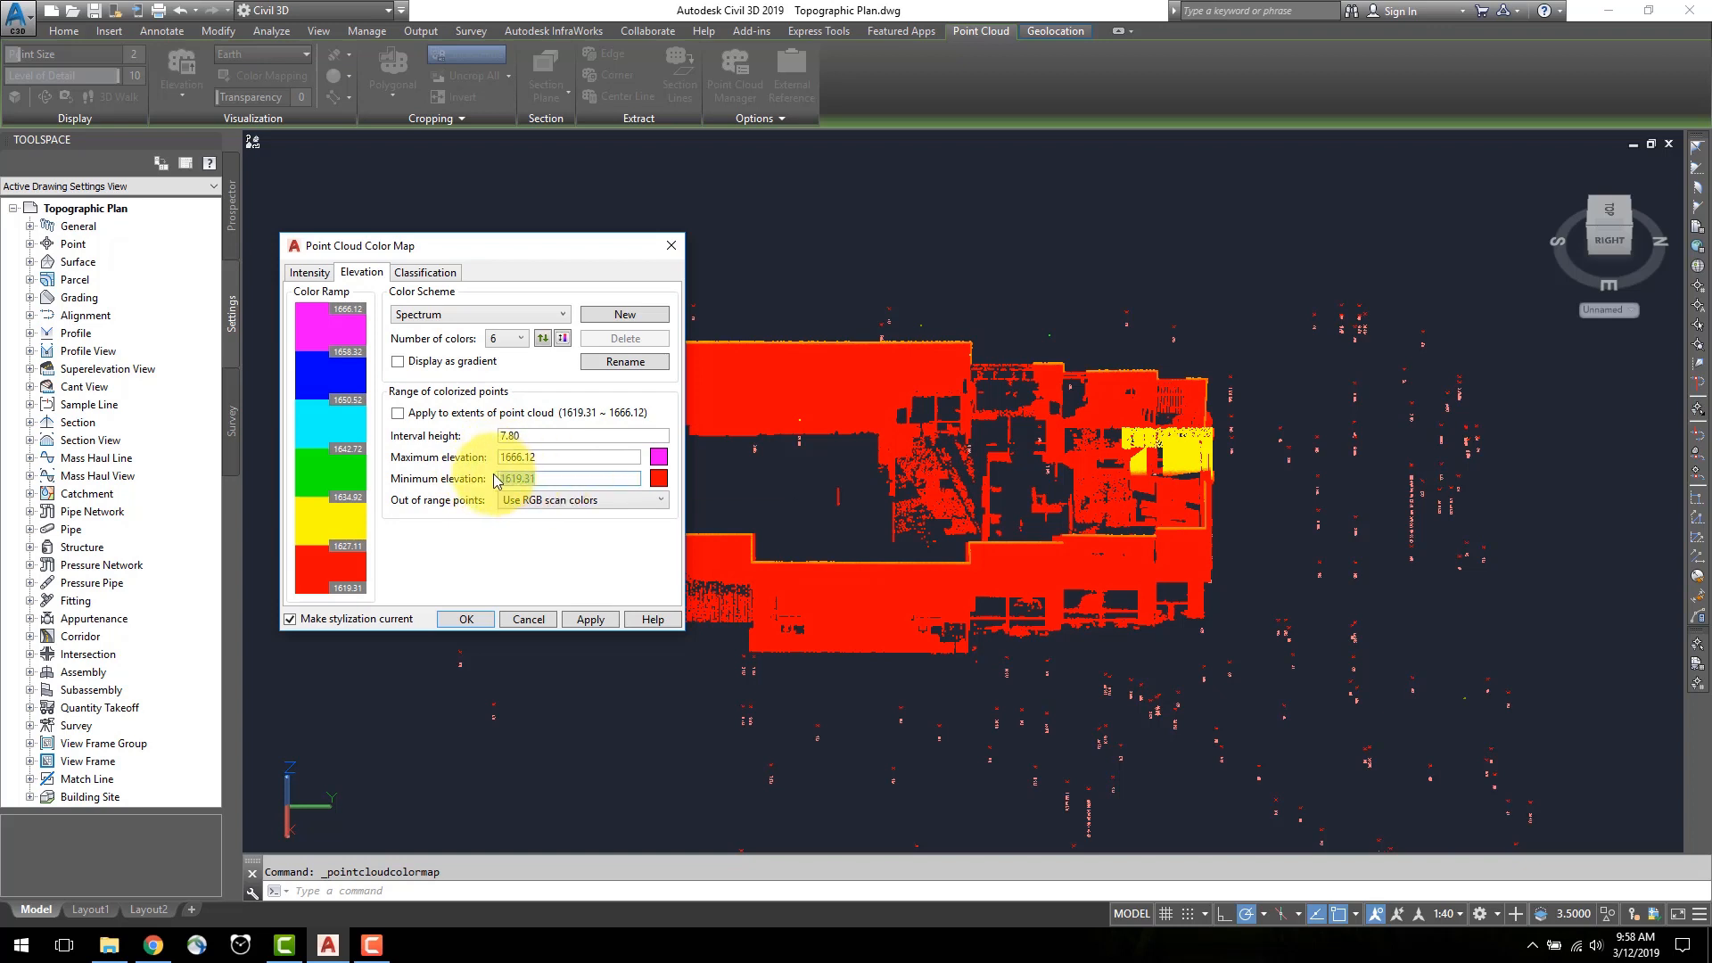
type("1620.00")
left_click(569, 457)
type("1630")
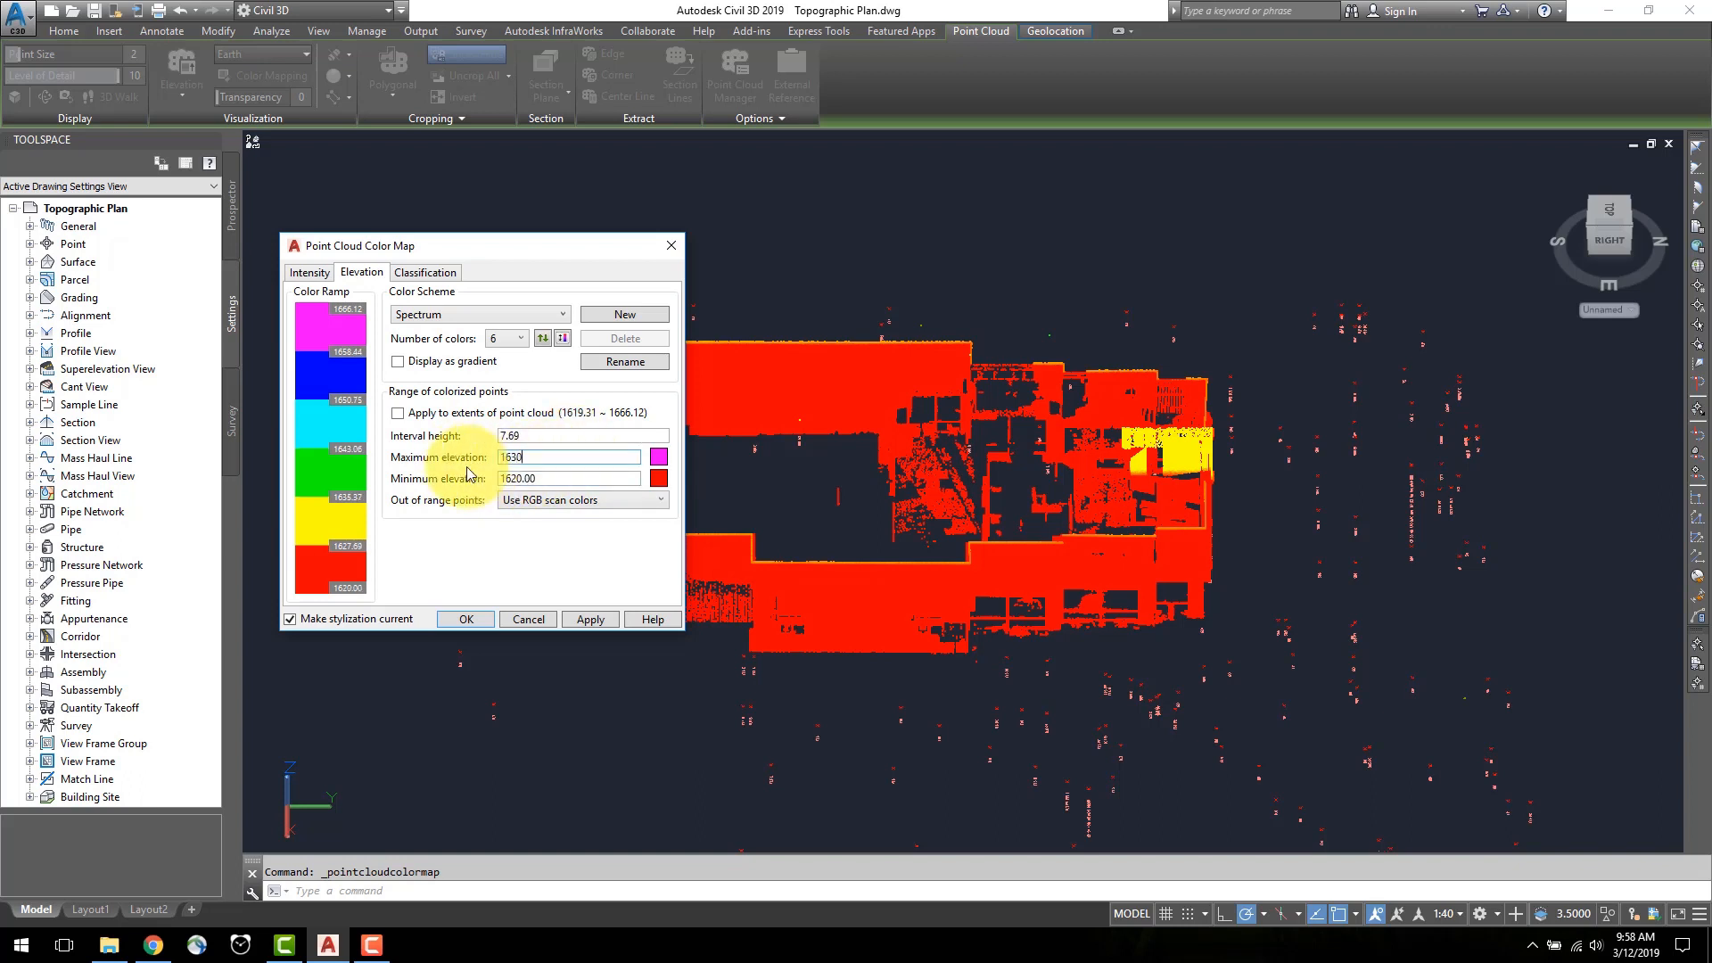
left_click(591, 618)
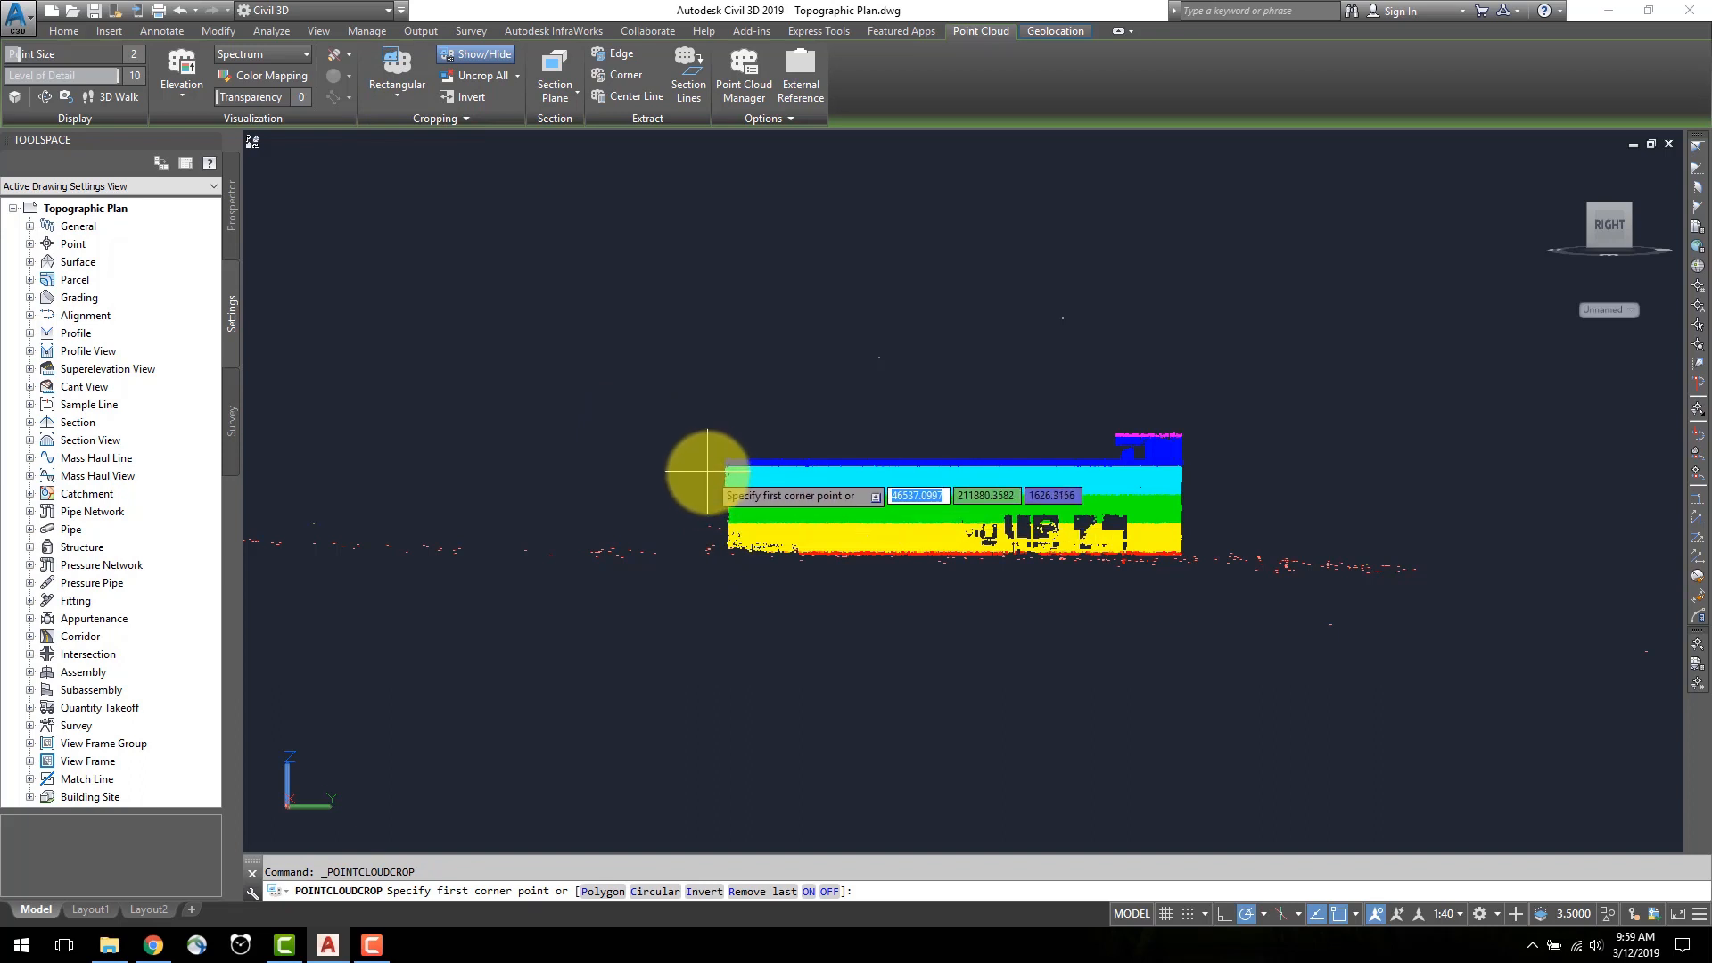
Step: Rectangular-crop a thin slice near the building's base in the Right view
left_click(708, 470)
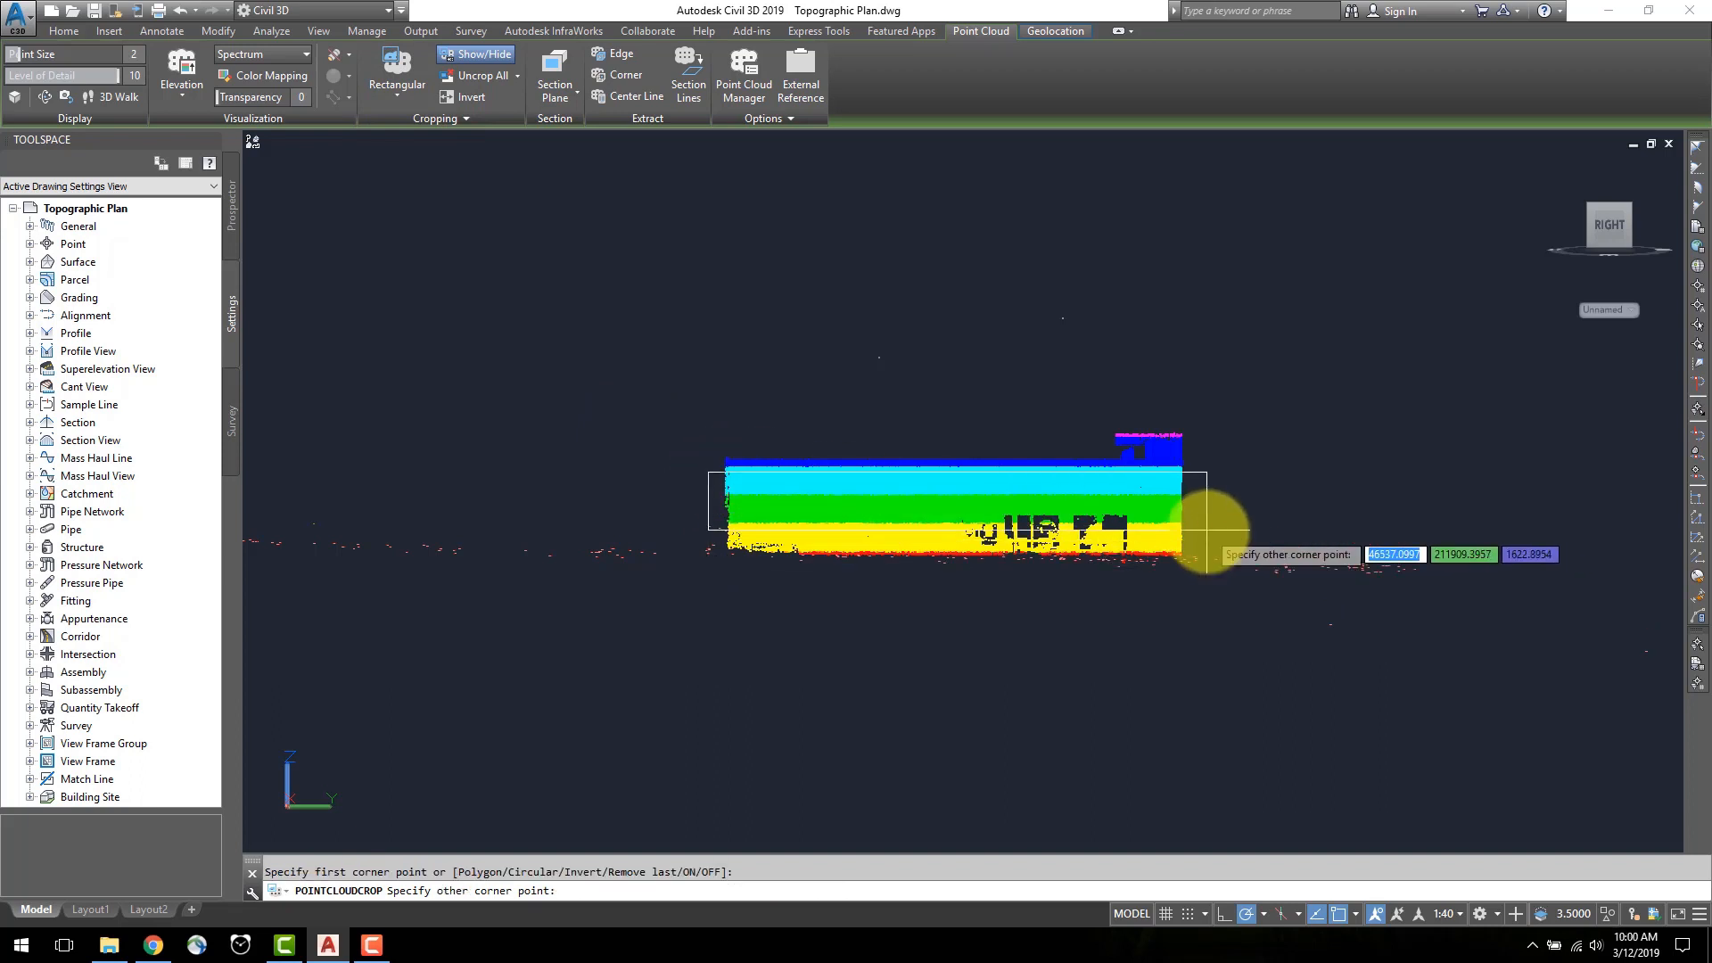
left_click(1205, 577)
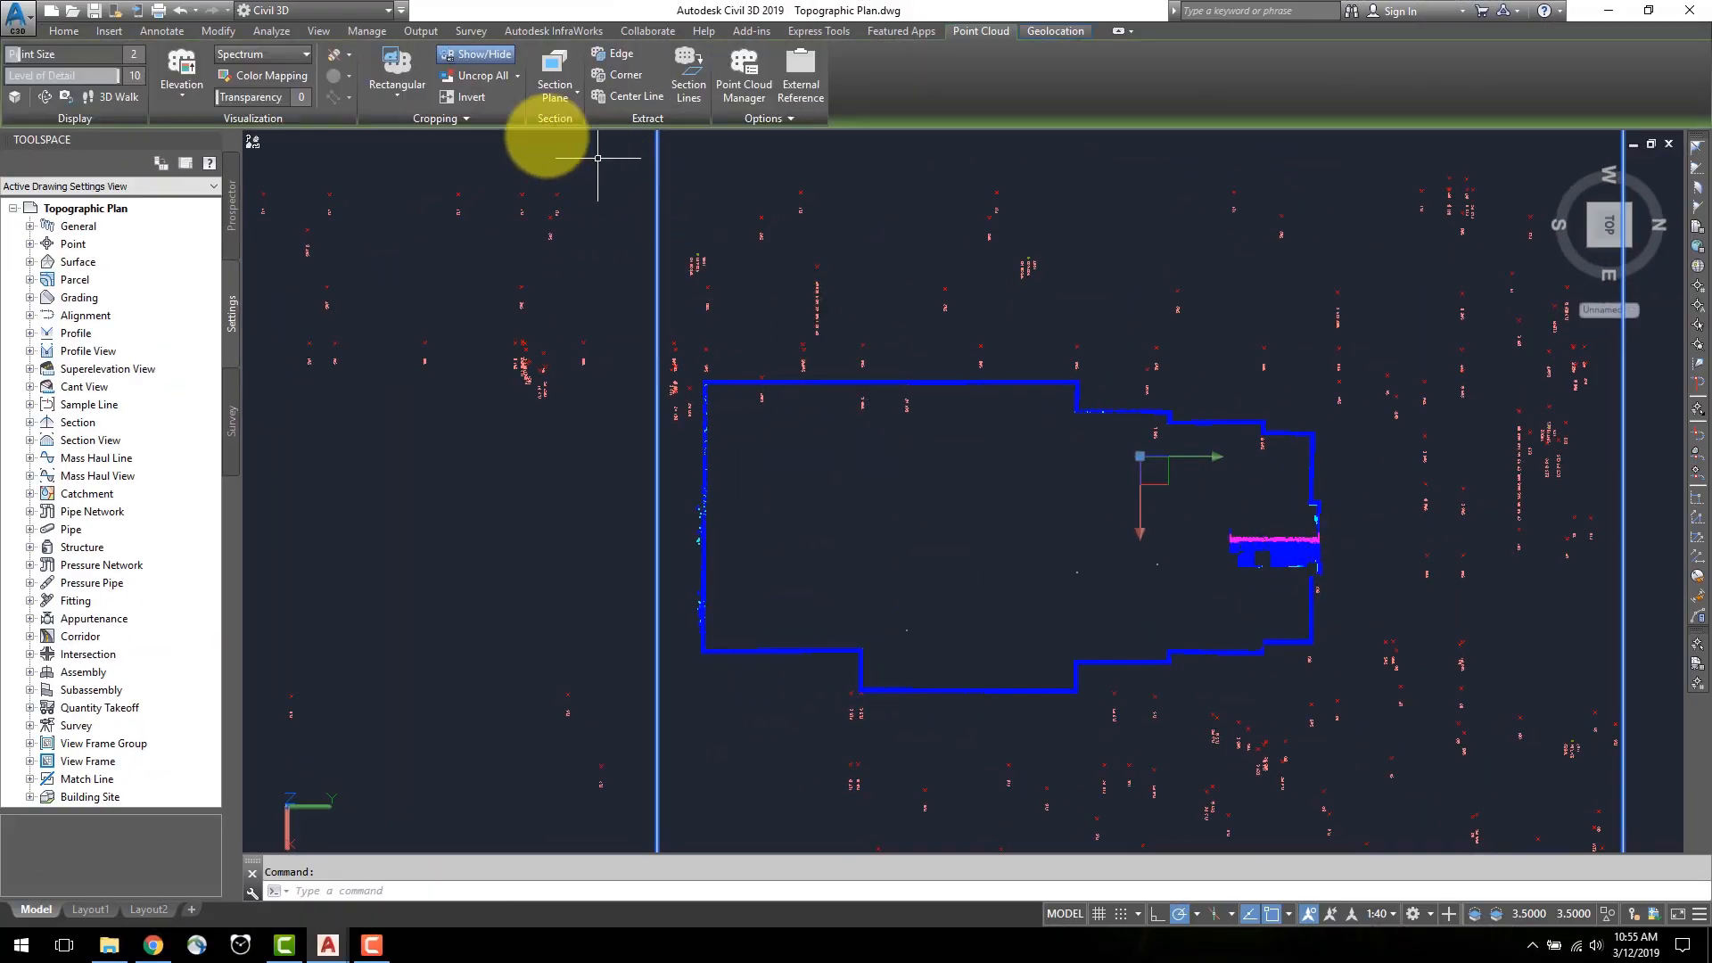
Step: Uncrop all and restore the hidden scans so the full site shows around the building outline
left_click(472, 75)
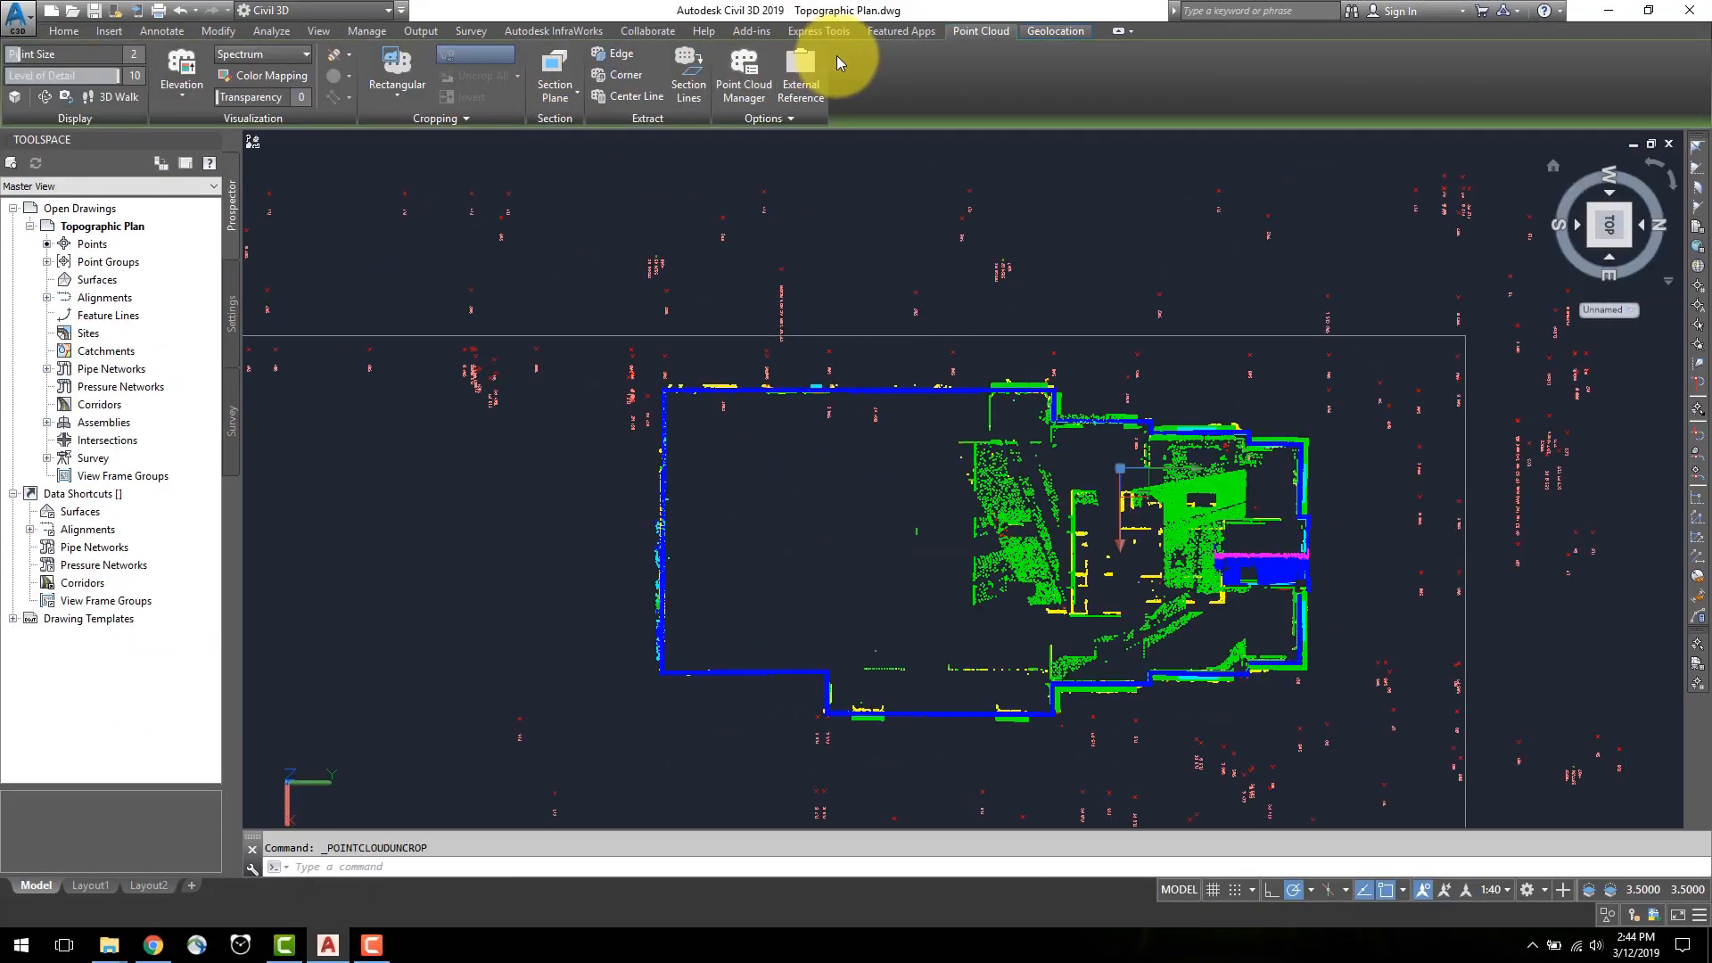
left_click(743, 75)
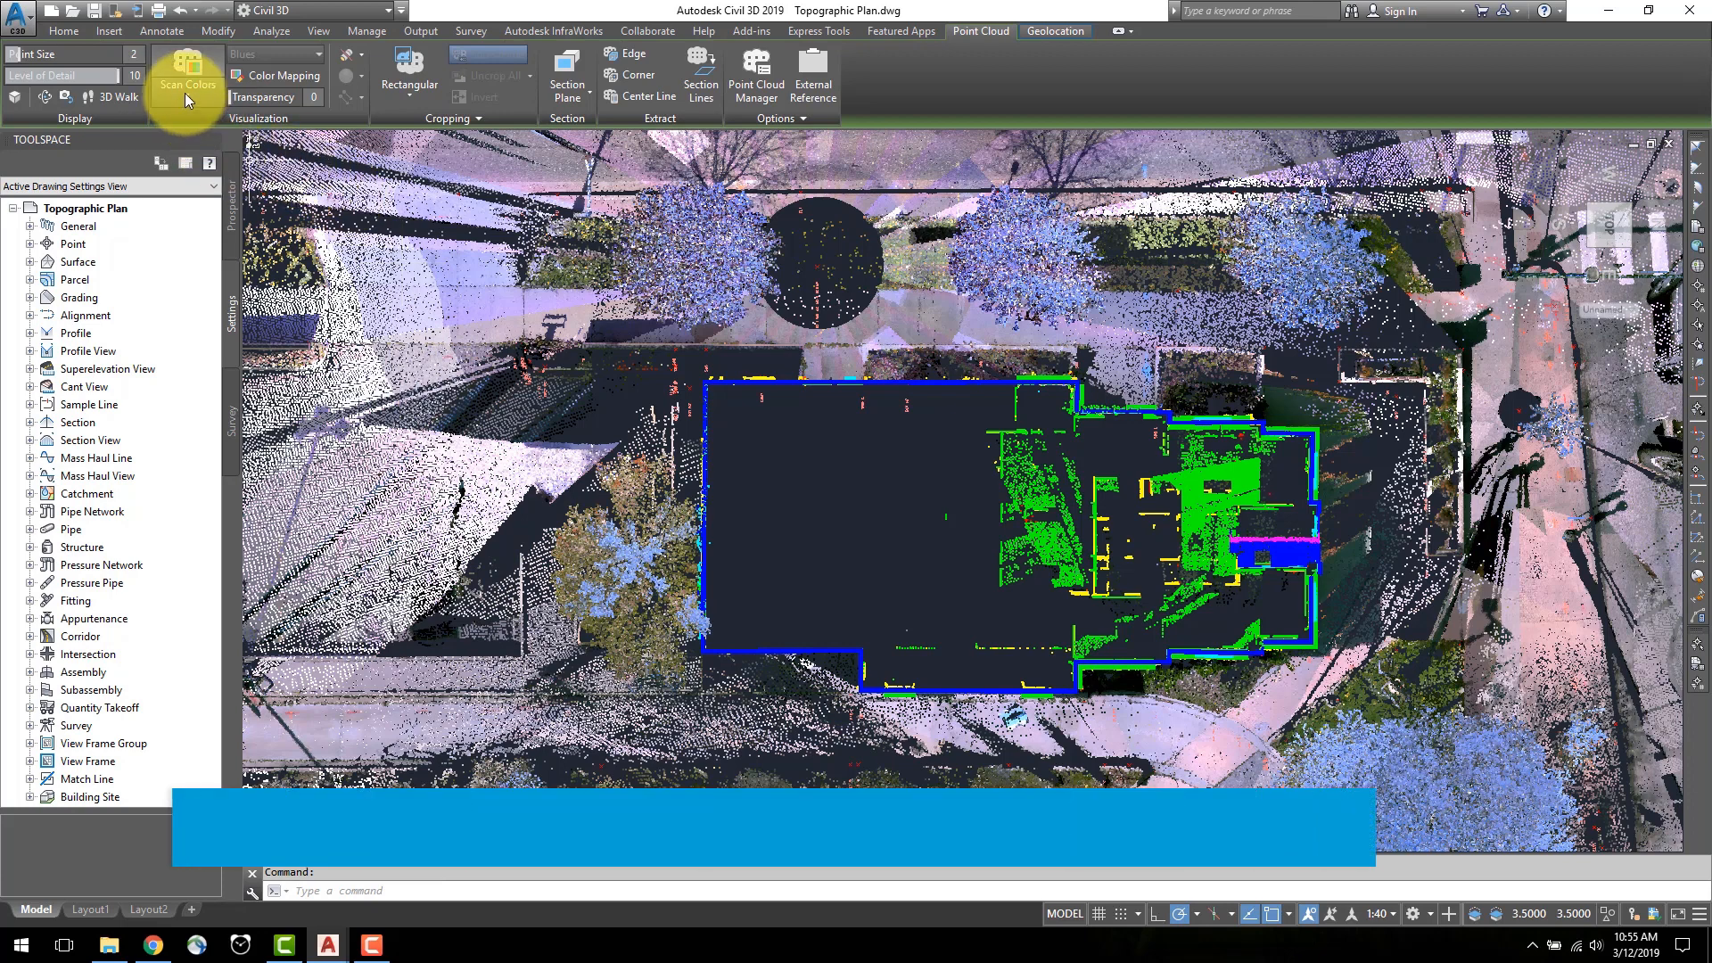
Step: Set the scan colors to Intensity for the site point cloud
left_click(188, 84)
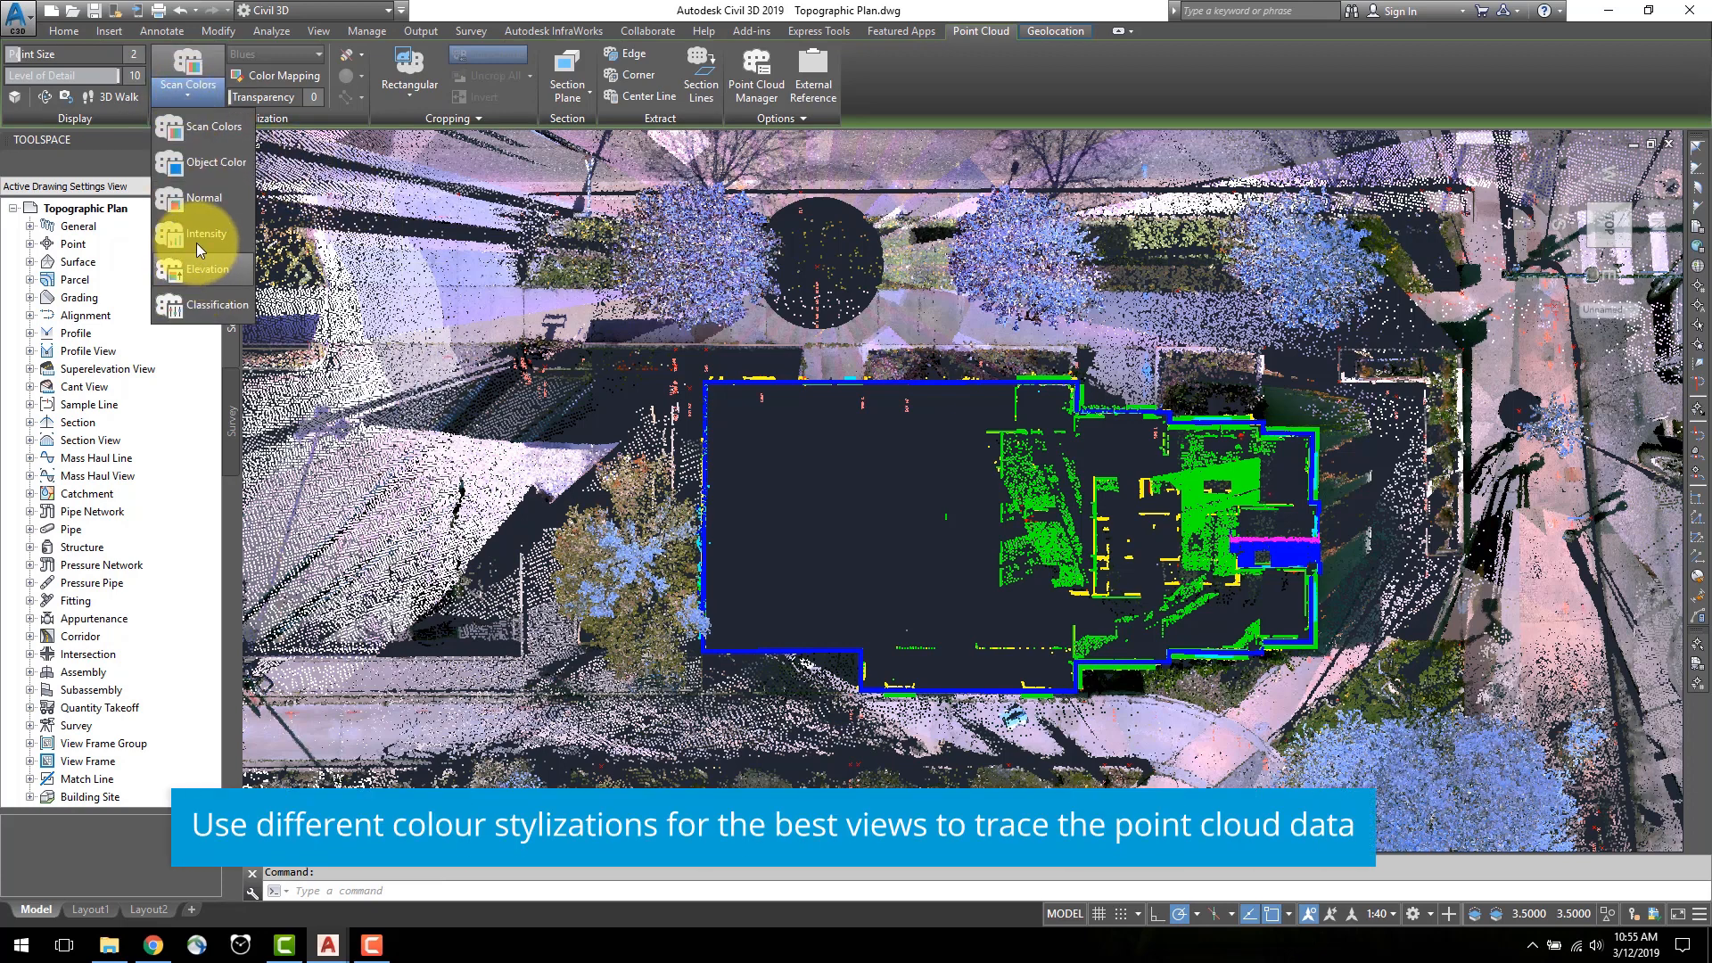
left_click(203, 269)
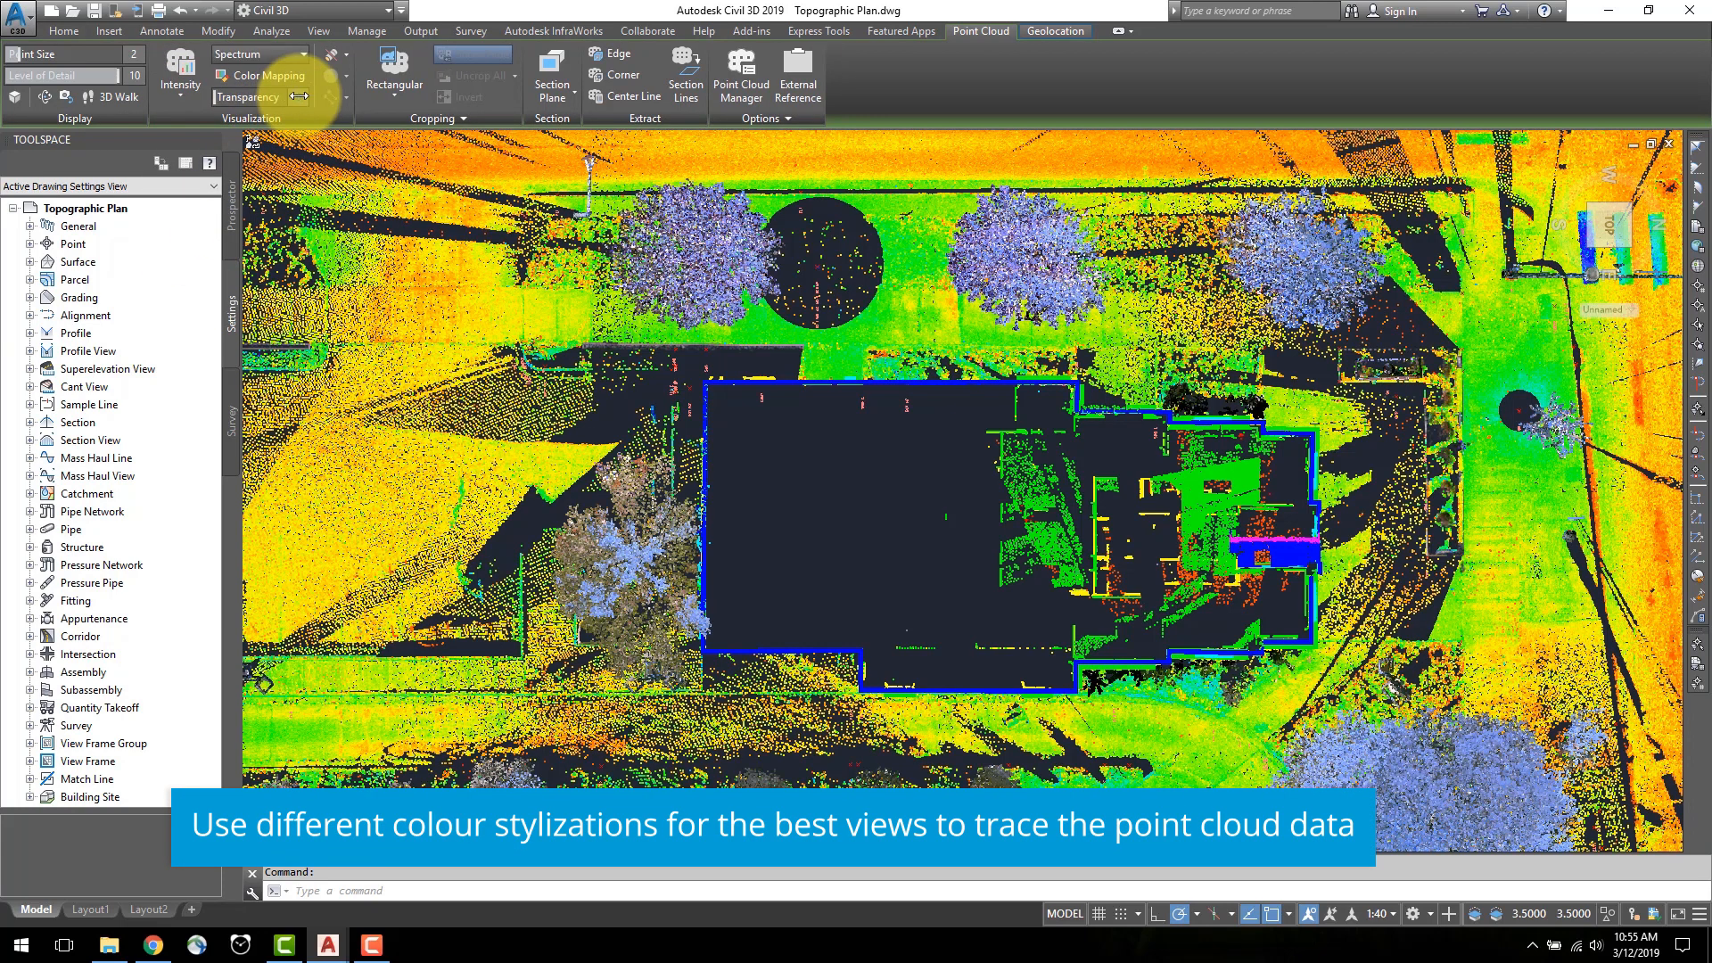